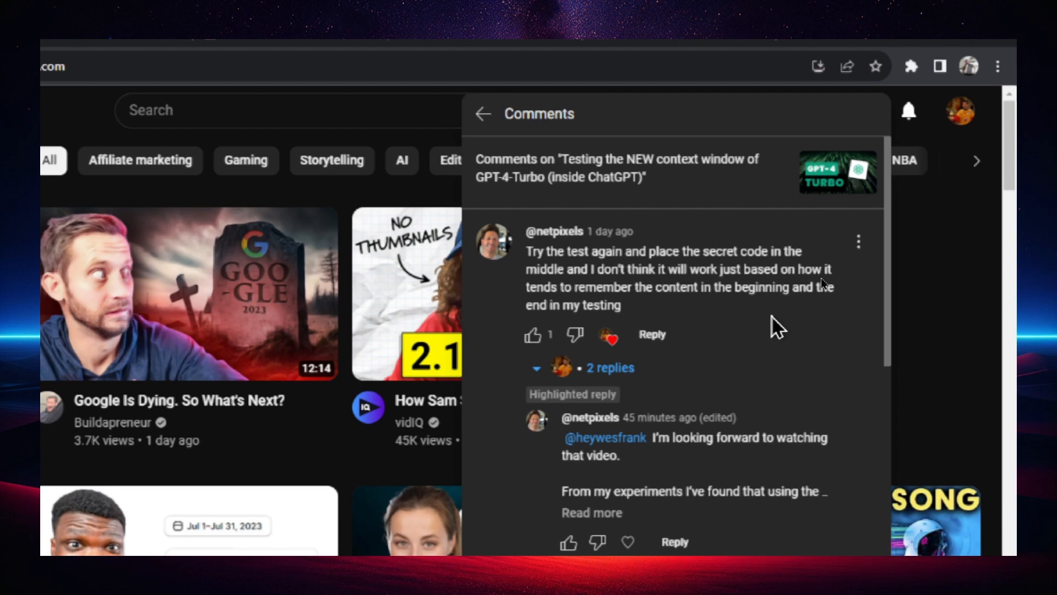
- Scroll through the YouTube comment thread before moving to the tokenizer with the Shakespeare article
scroll(down, 3)
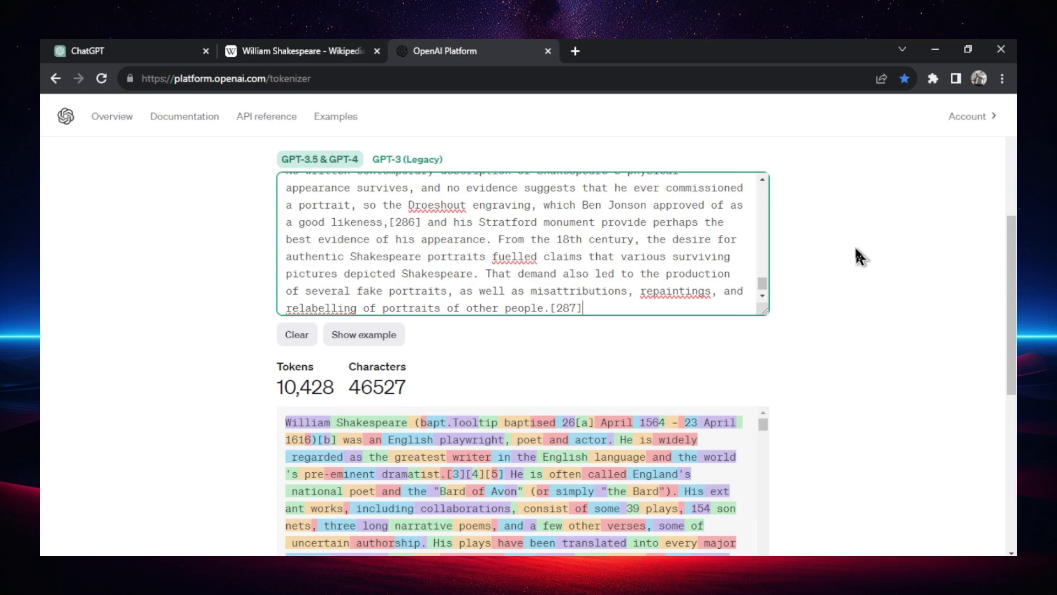
mouse_move(252, 349)
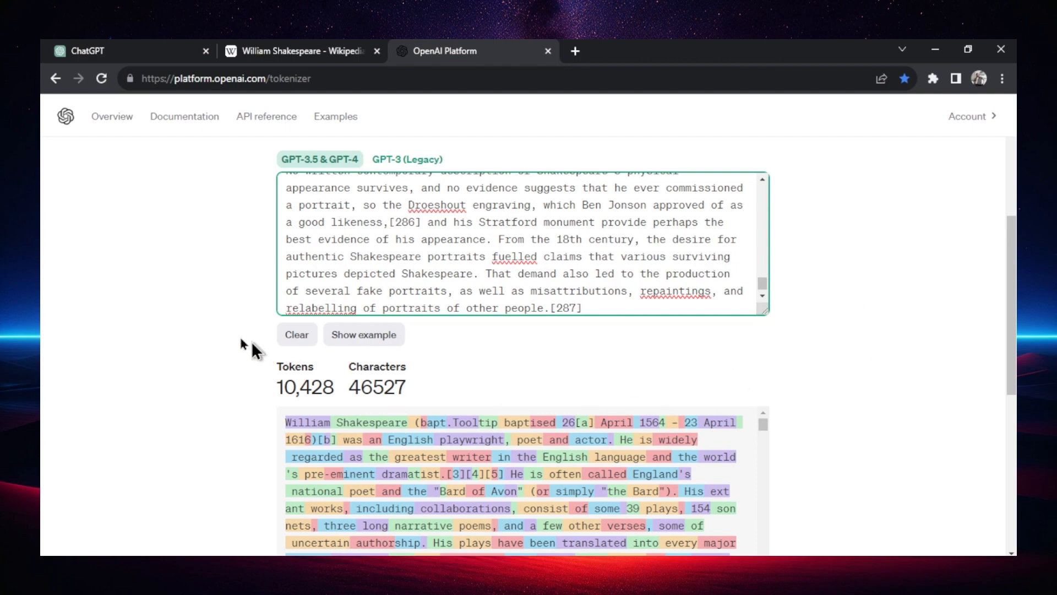
click(295, 51)
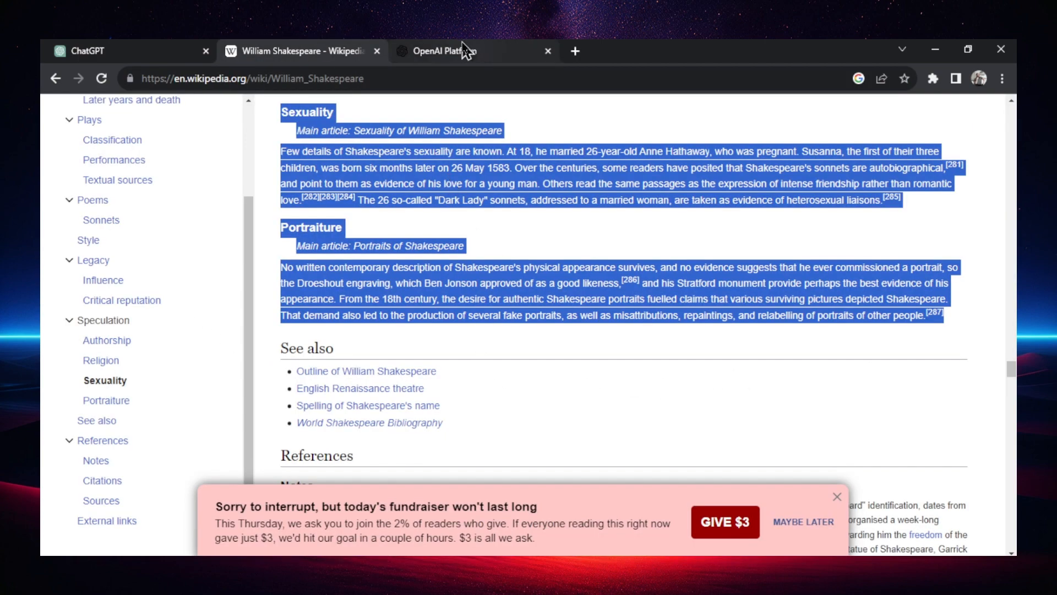
click(444, 51)
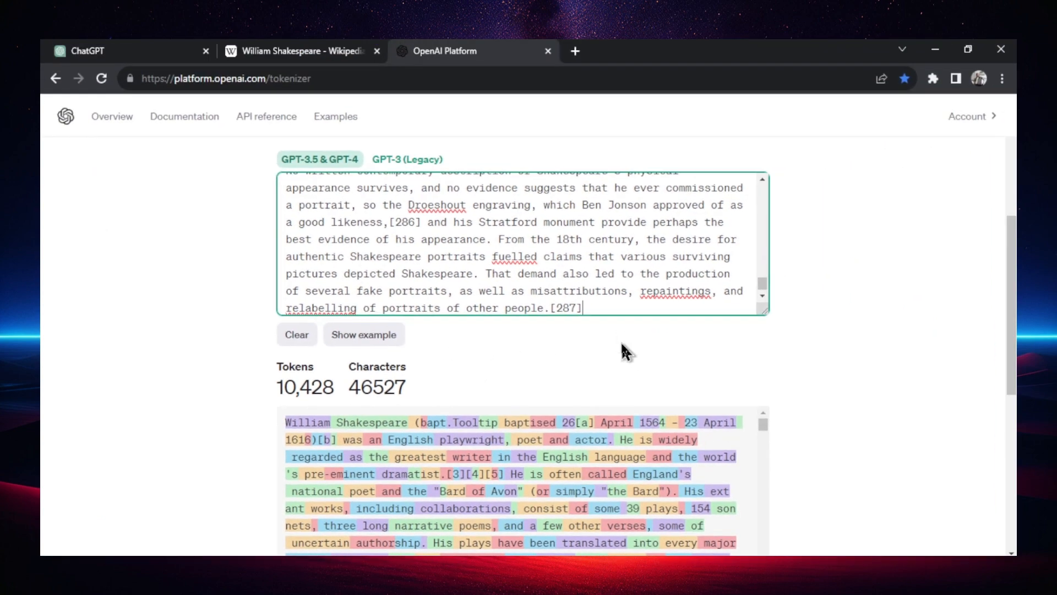
mouse_move(336, 116)
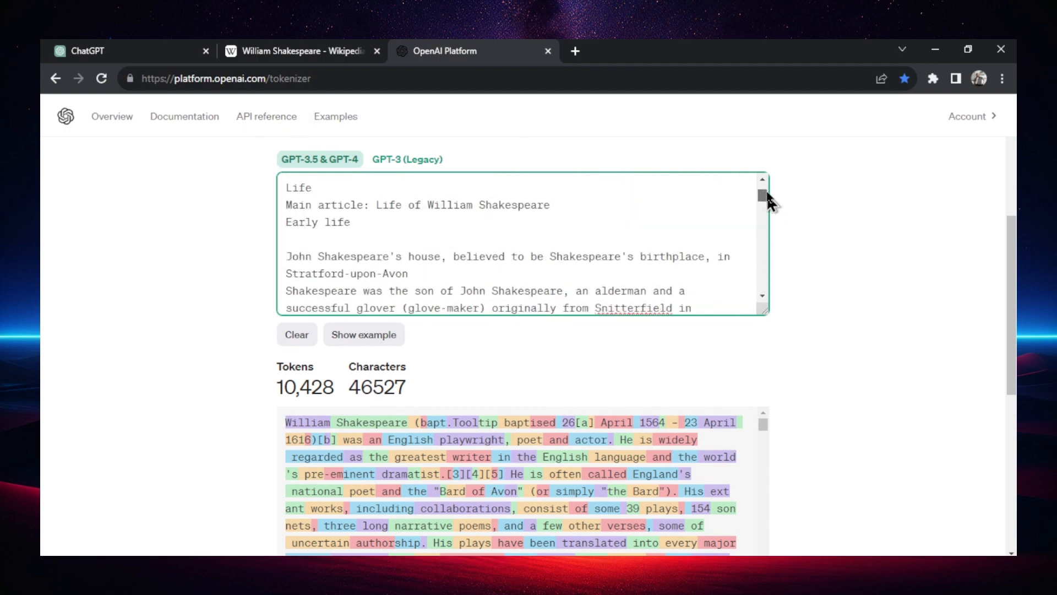
scroll(down, 3)
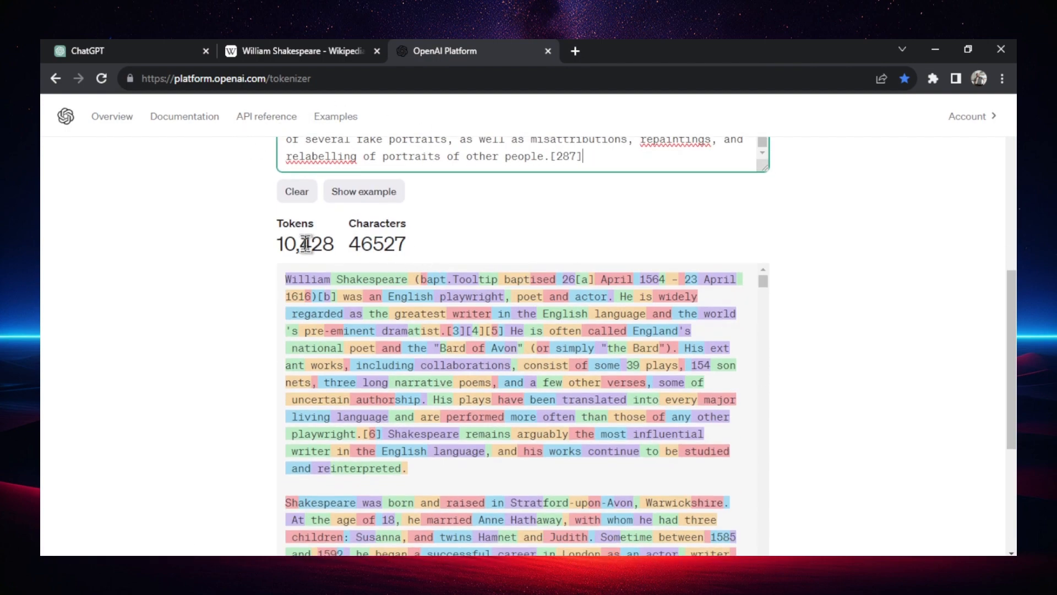
scroll(down, 3)
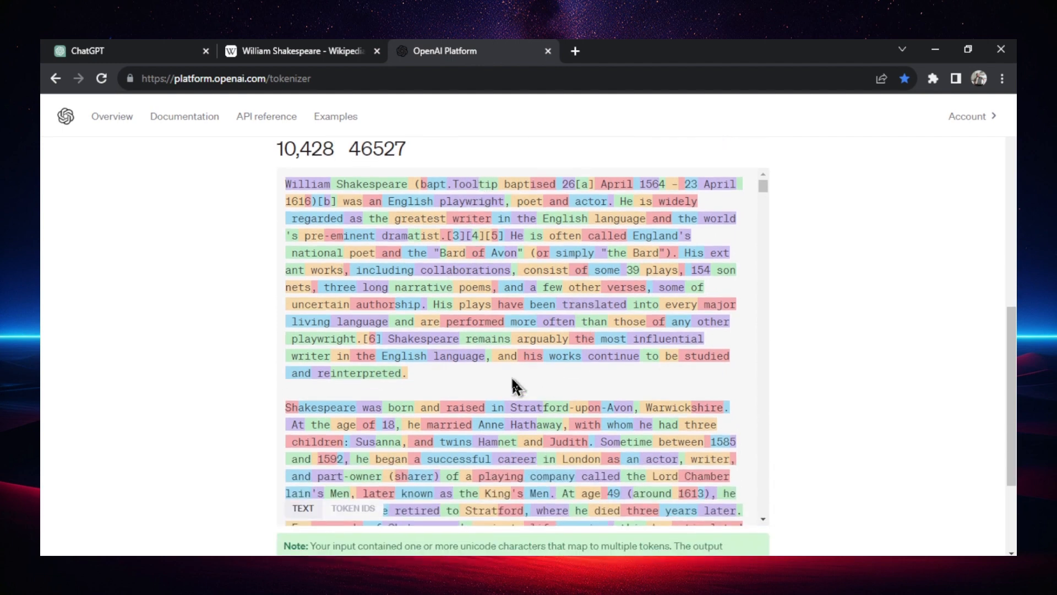
mouse_move(504, 275)
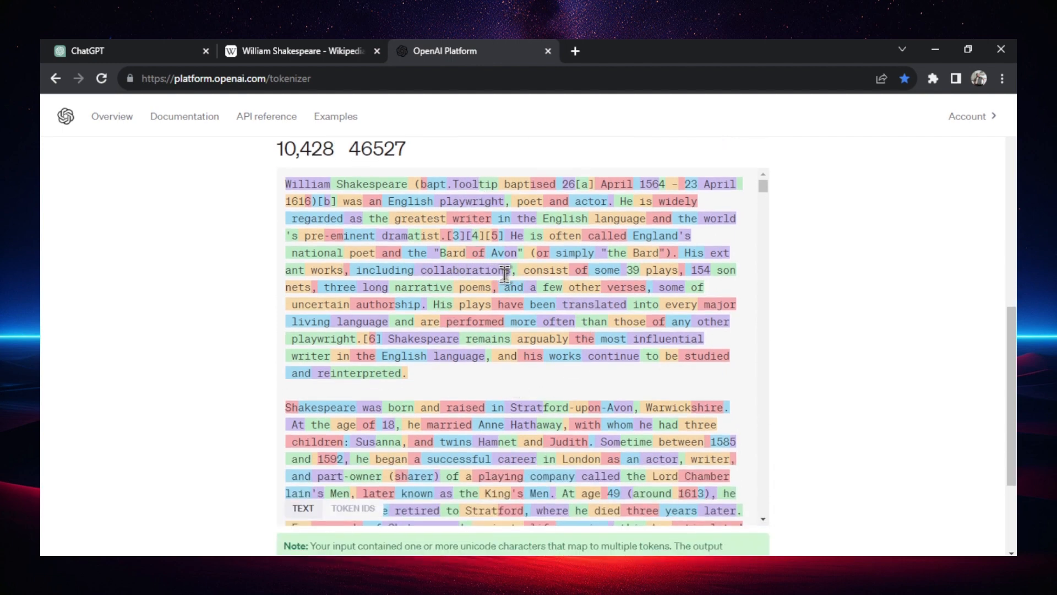
scroll(down, 3)
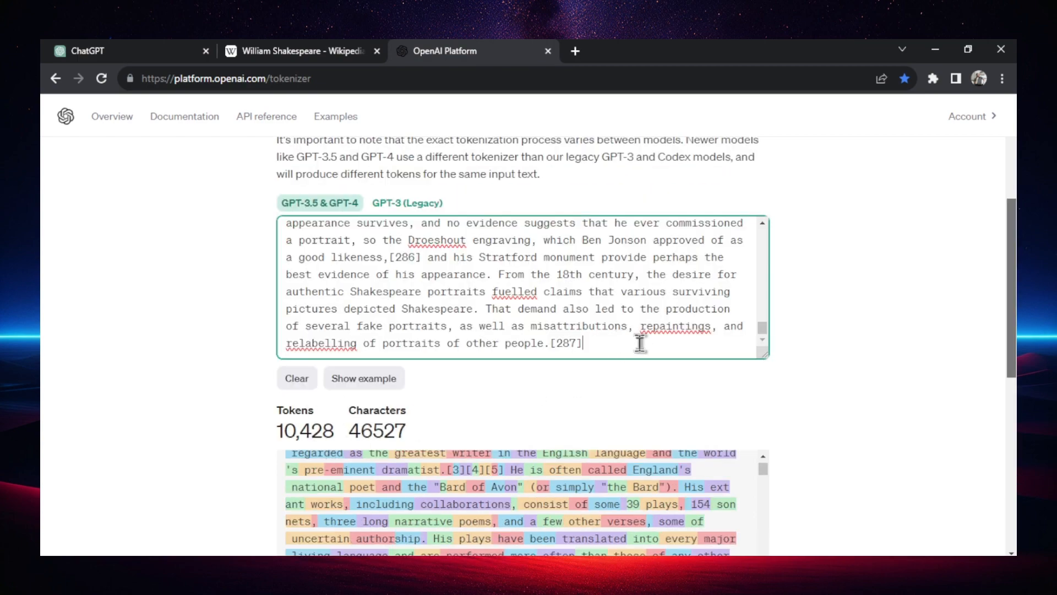
click(102, 50)
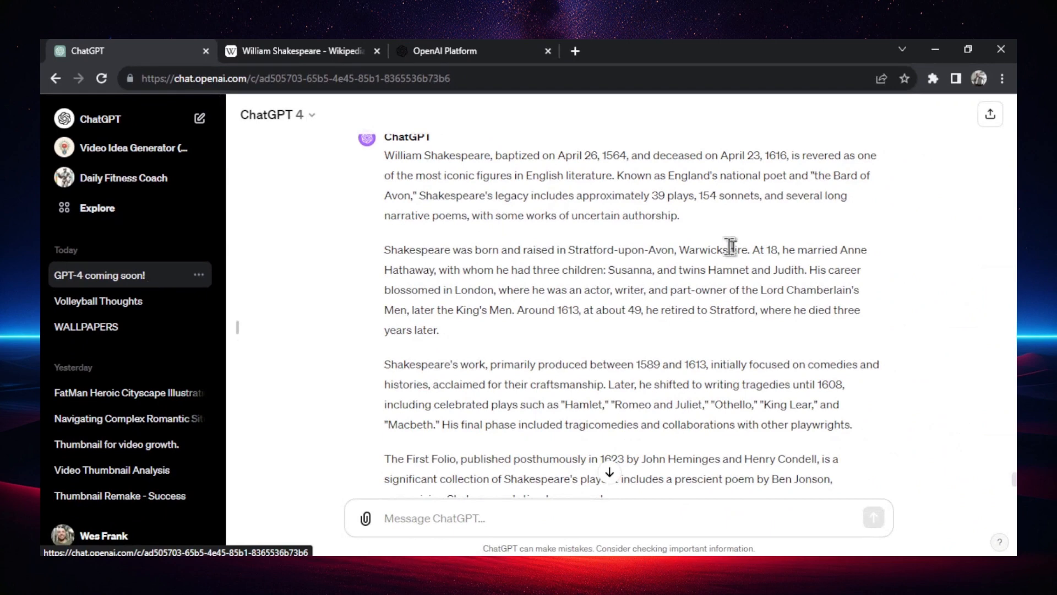
mouse_move(162, 289)
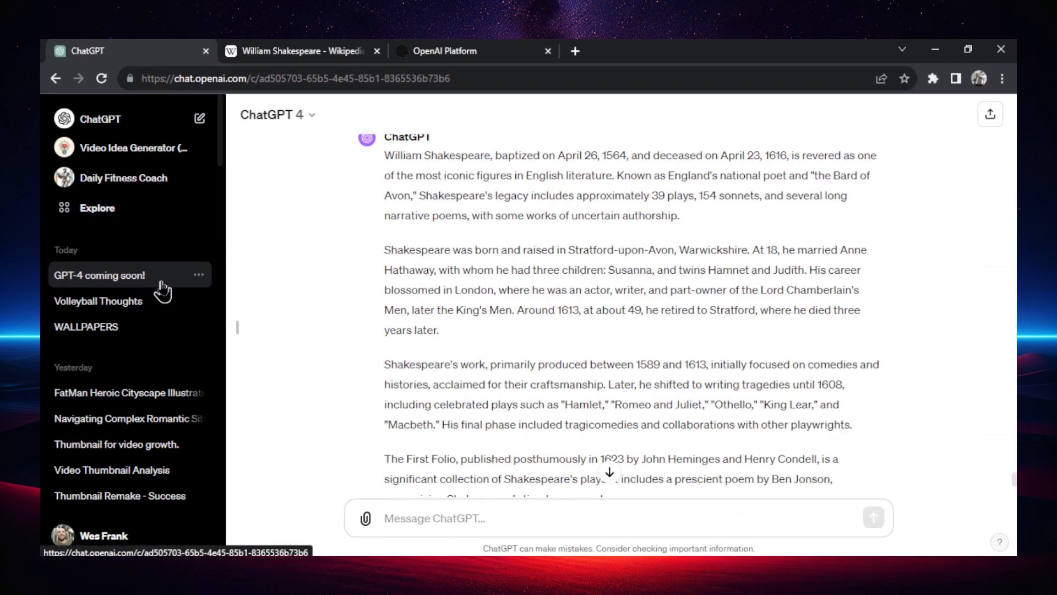
mouse_move(568, 332)
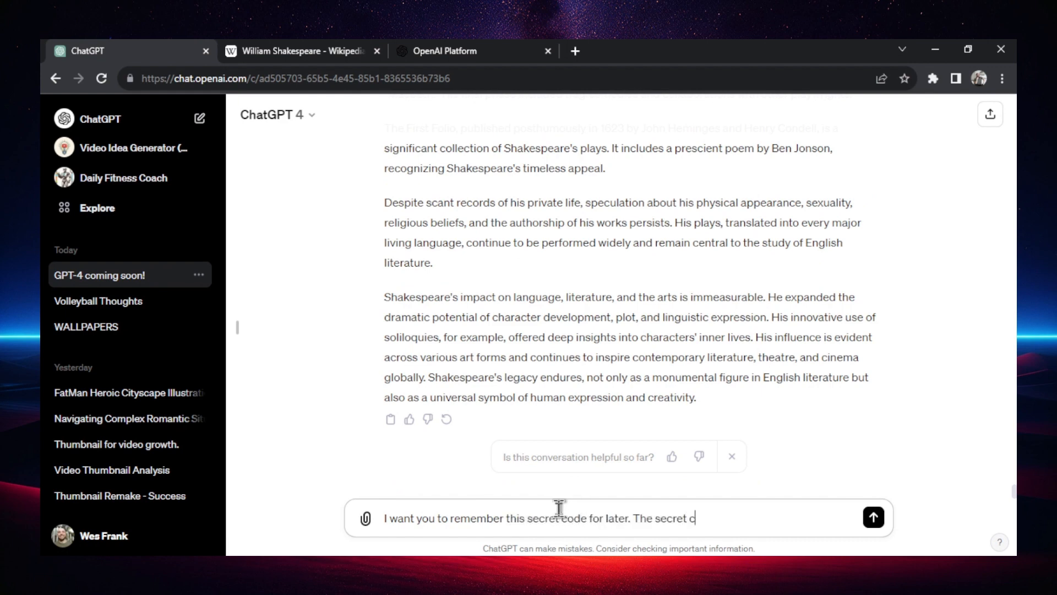
text(ode is:)
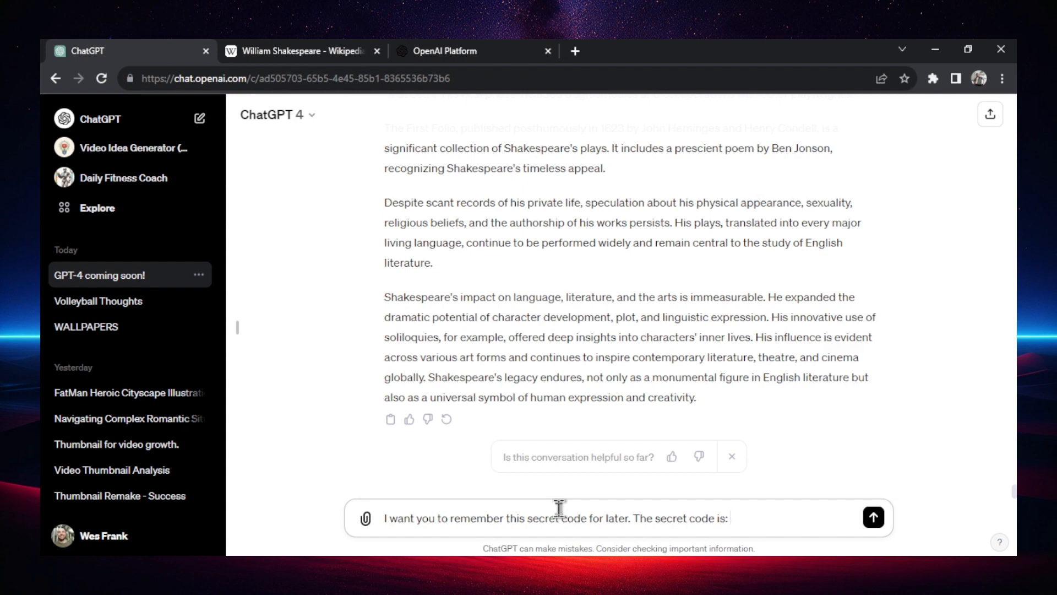
click(872, 518)
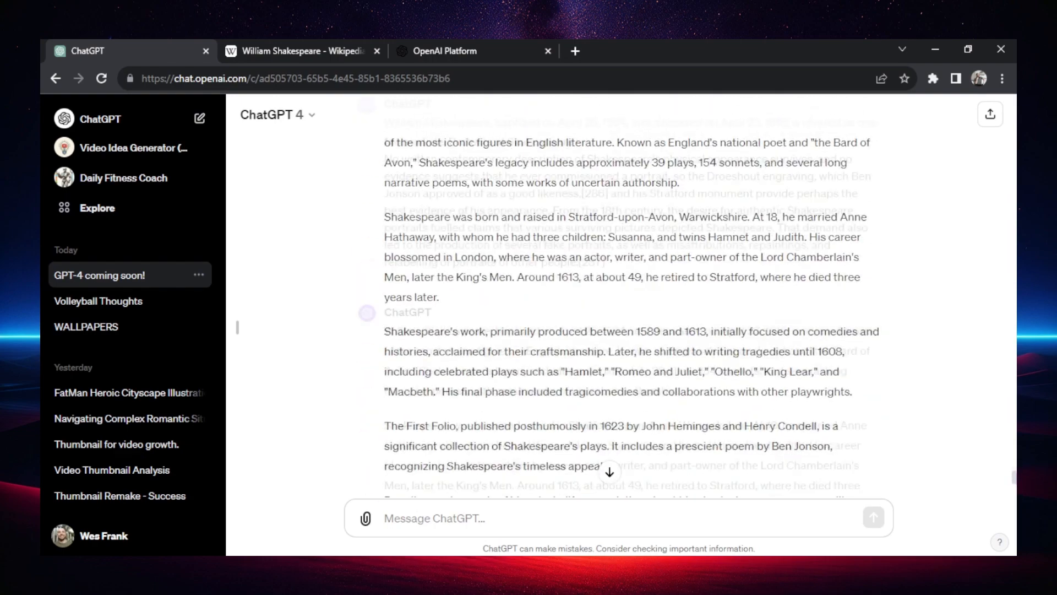
scroll(down, 3)
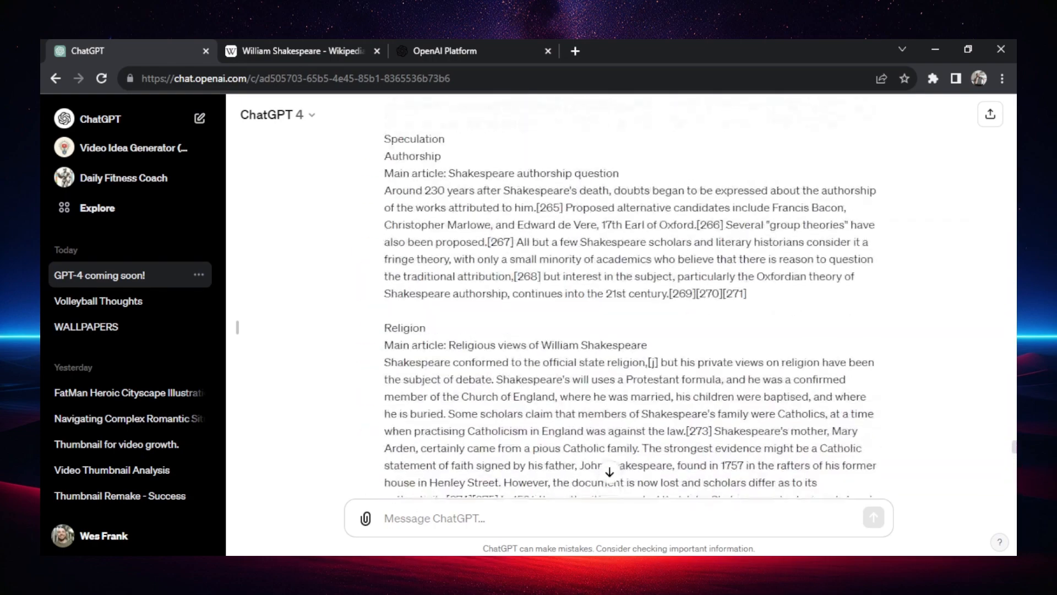
scroll(down, 3)
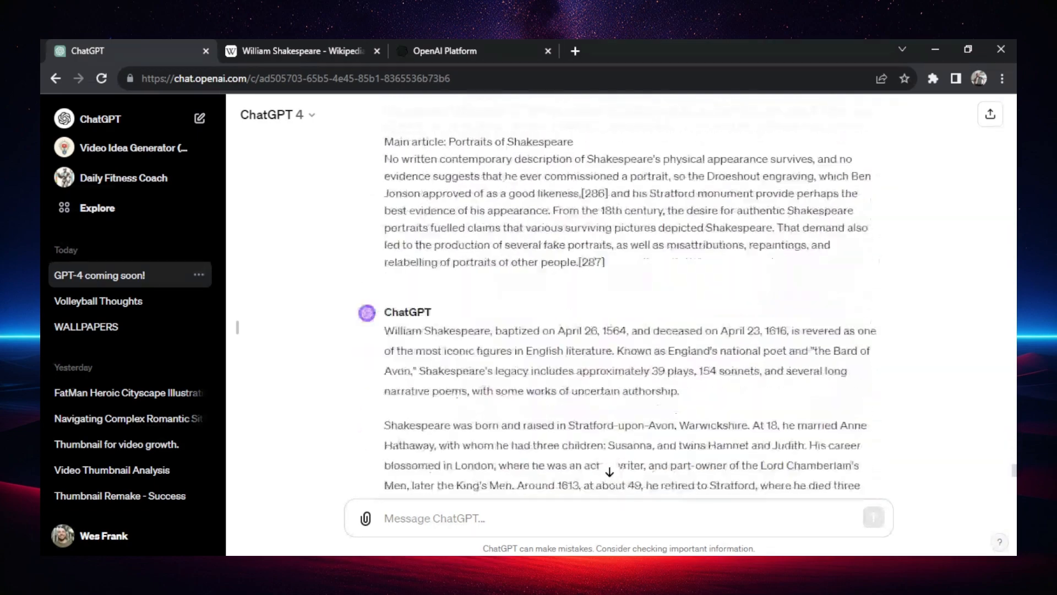
scroll(down, 3)
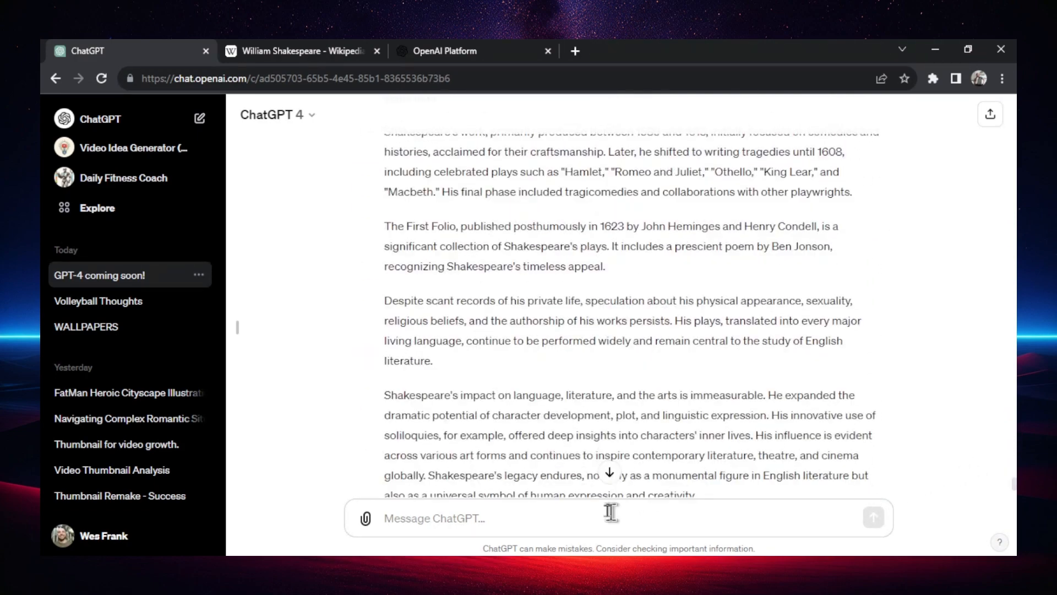
mouse_move(529, 287)
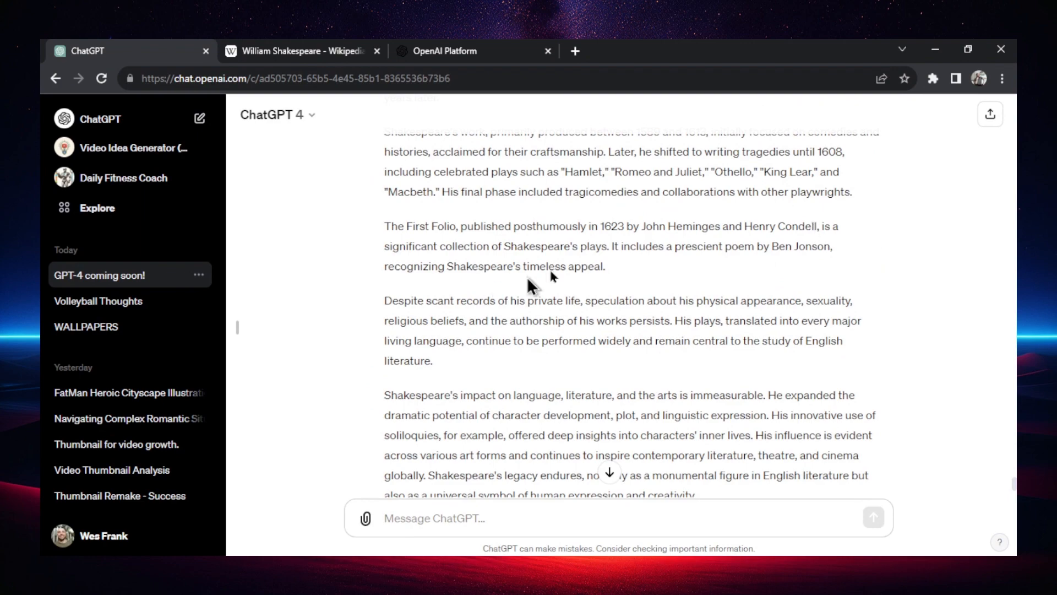
mouse_move(1014, 492)
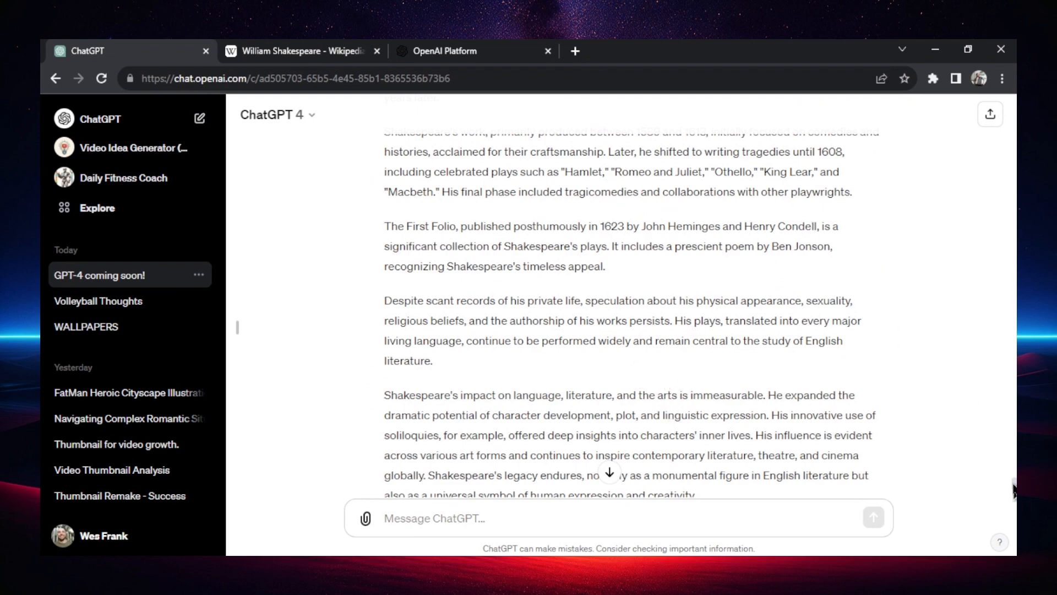
scroll(down, 3)
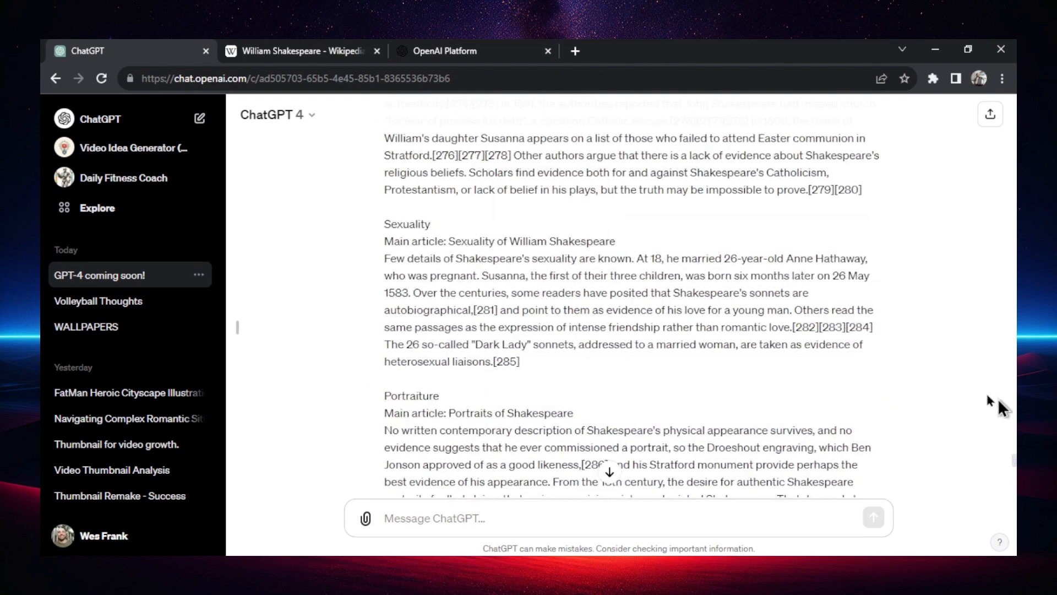
scroll(down, 3)
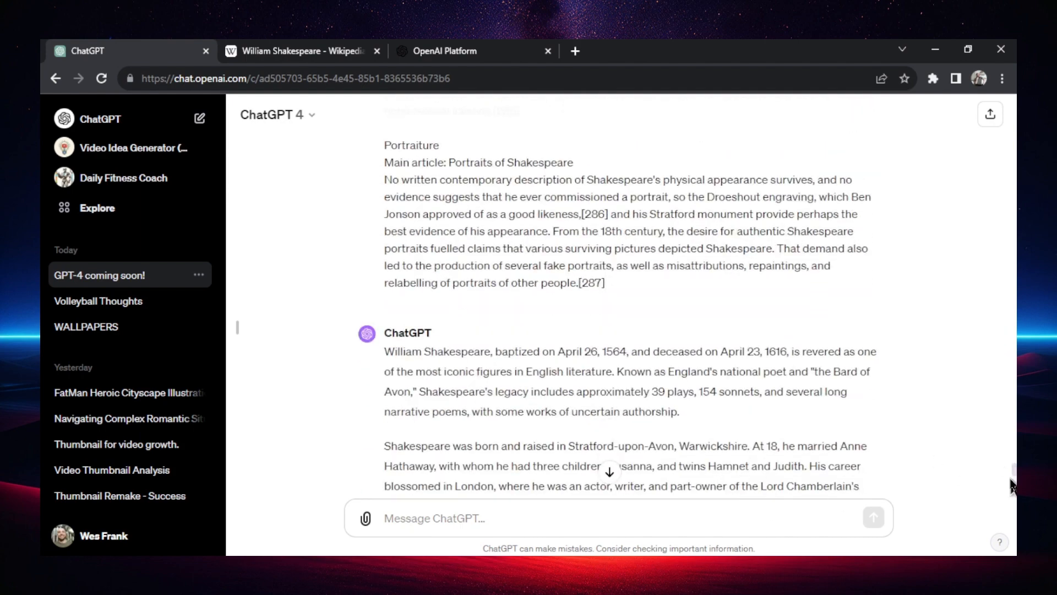
mouse_move(314, 54)
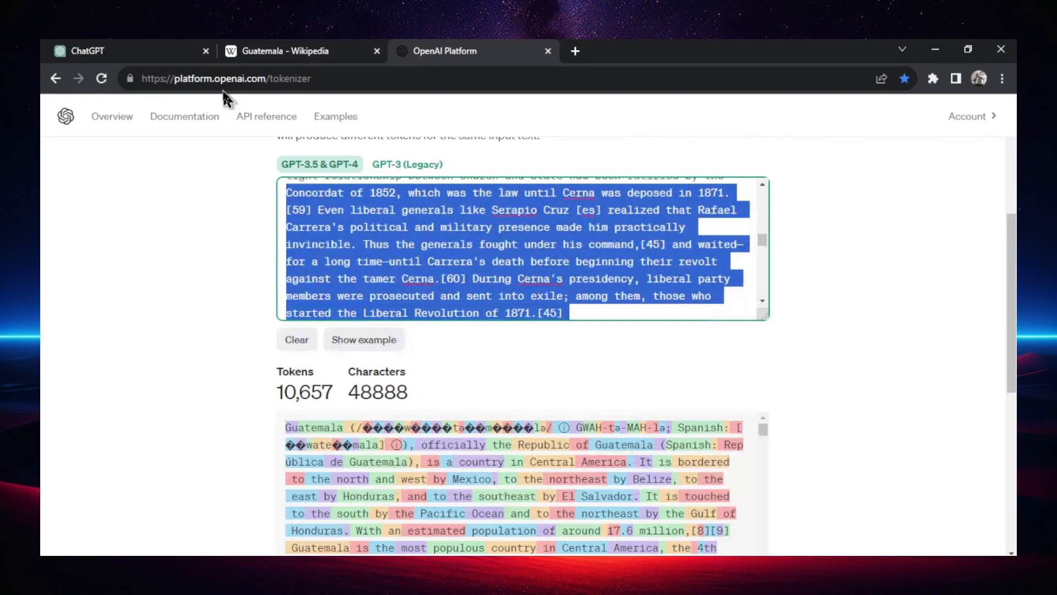
- Review the Seinfeld reply and select its final sentences in the tokenizer text box
scroll(down, 3)
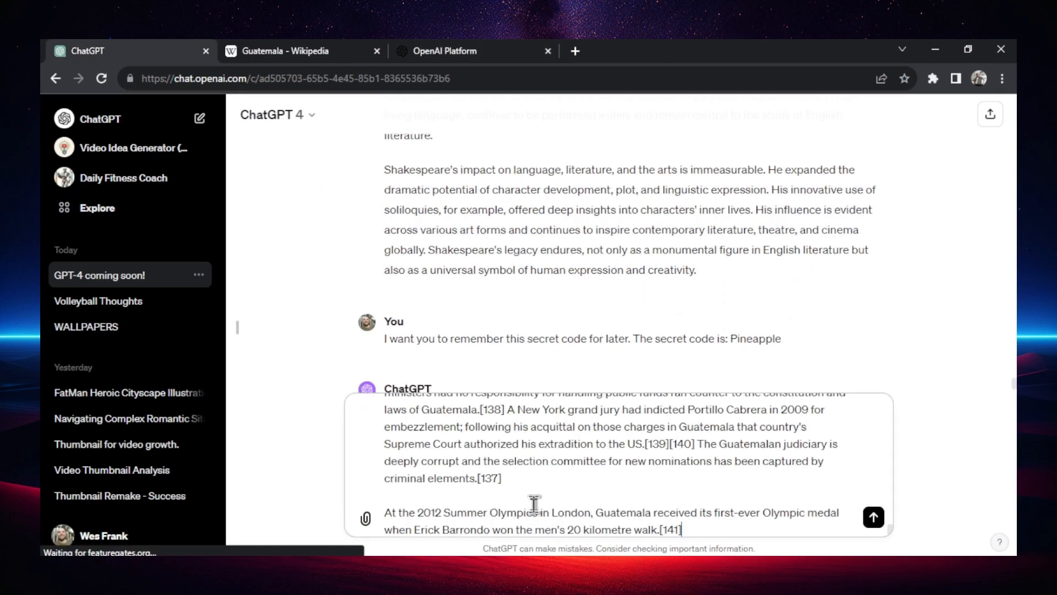
click(446, 51)
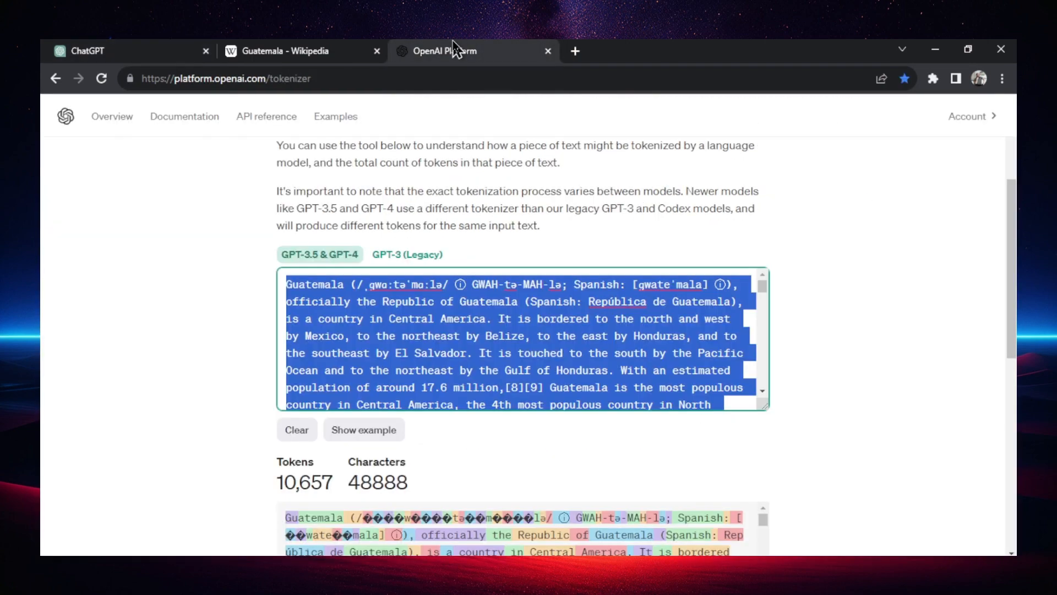
scroll(down, 3)
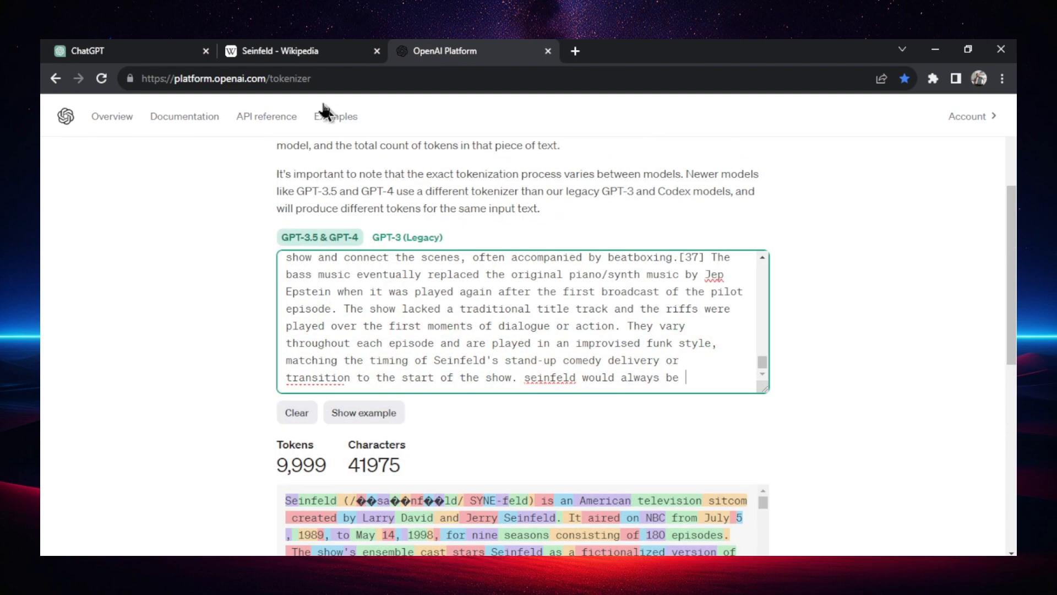
drag(518, 359, 681, 378)
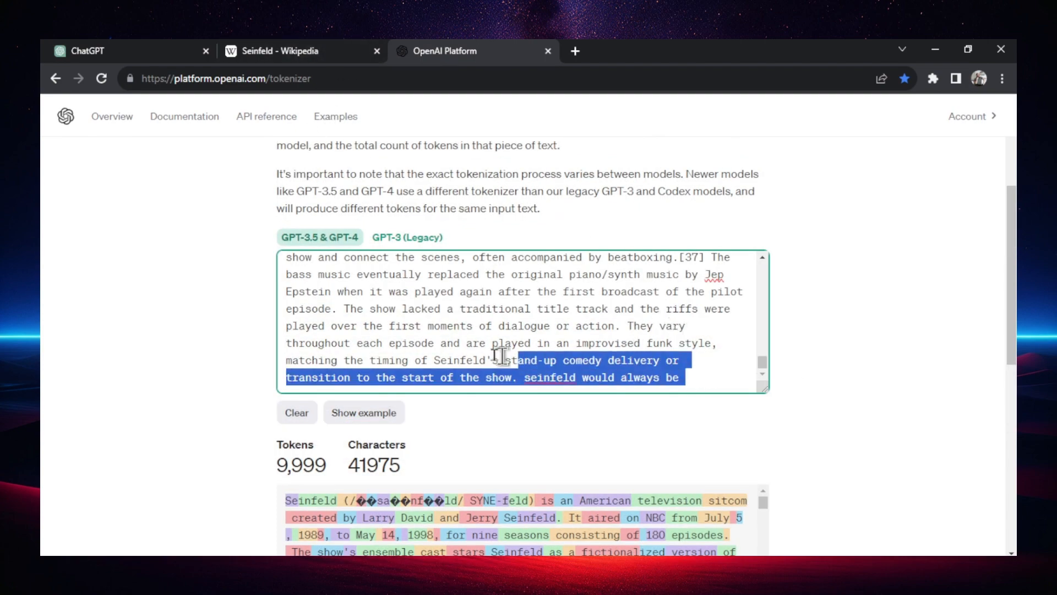
- Copy the full Seinfeld reply from ChatGPT and measure it in the tokenizer at 939 tokens
click(89, 50)
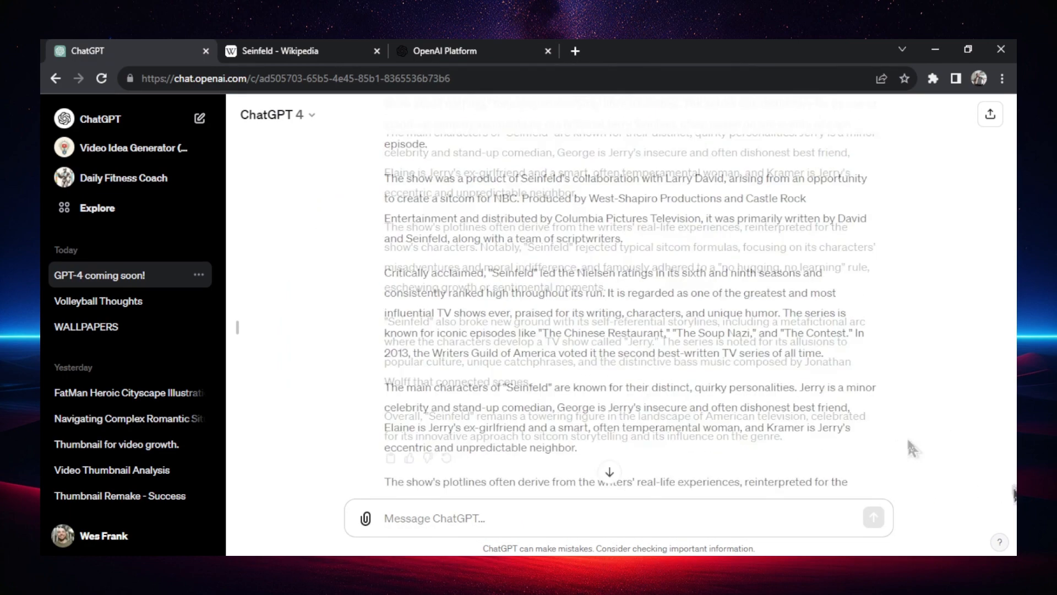
scroll(down, 3)
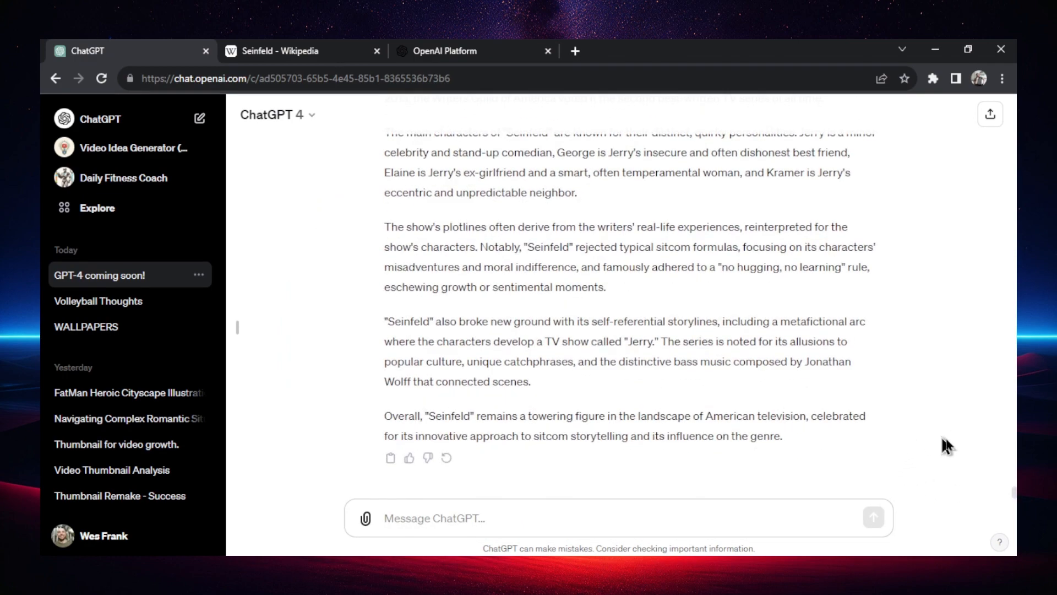
mouse_move(1014, 496)
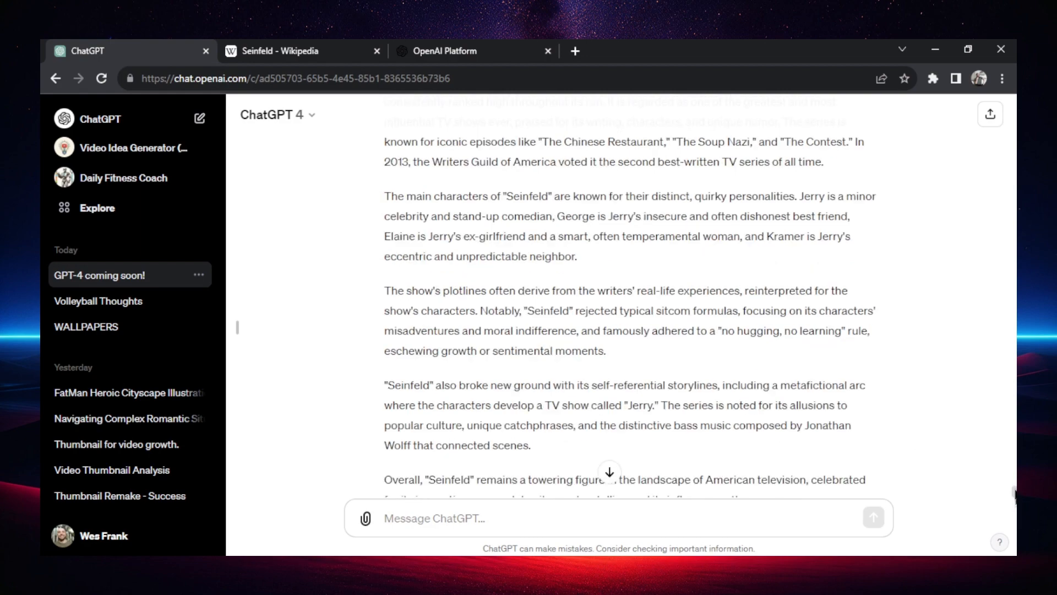
scroll(down, 3)
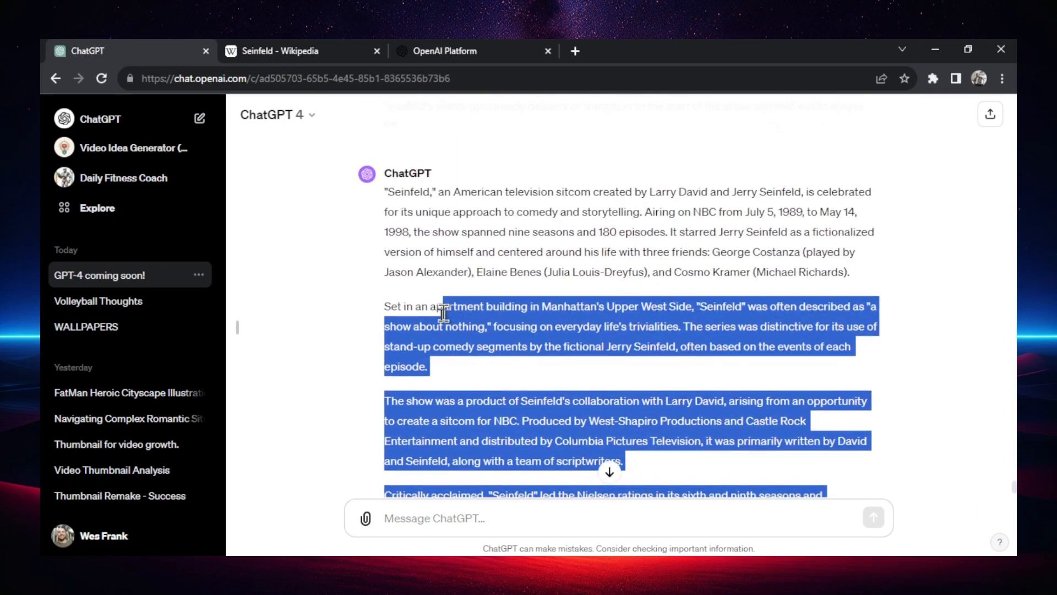
click(445, 50)
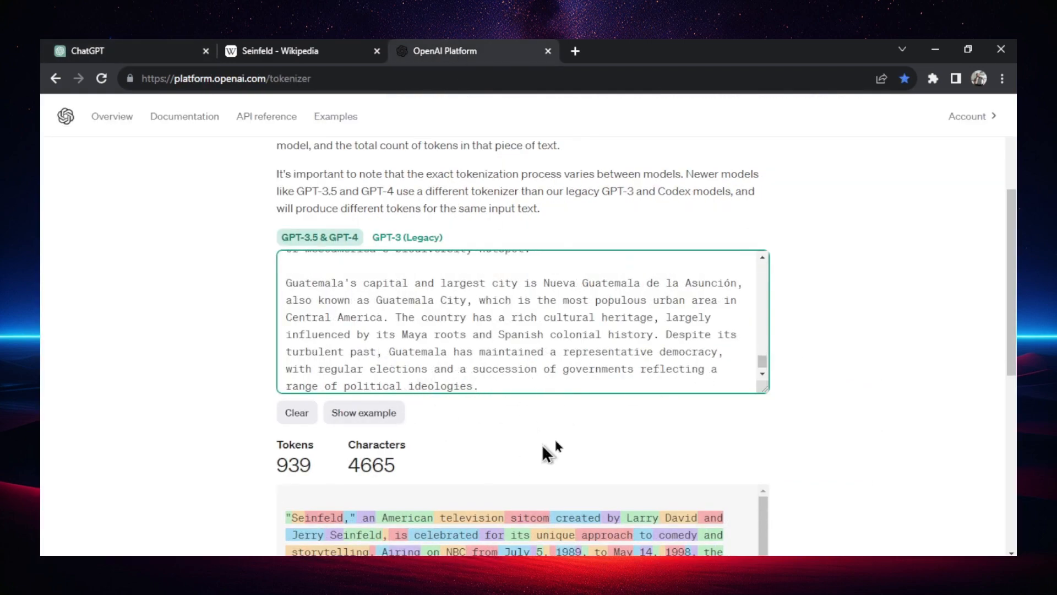
mouse_move(203, 283)
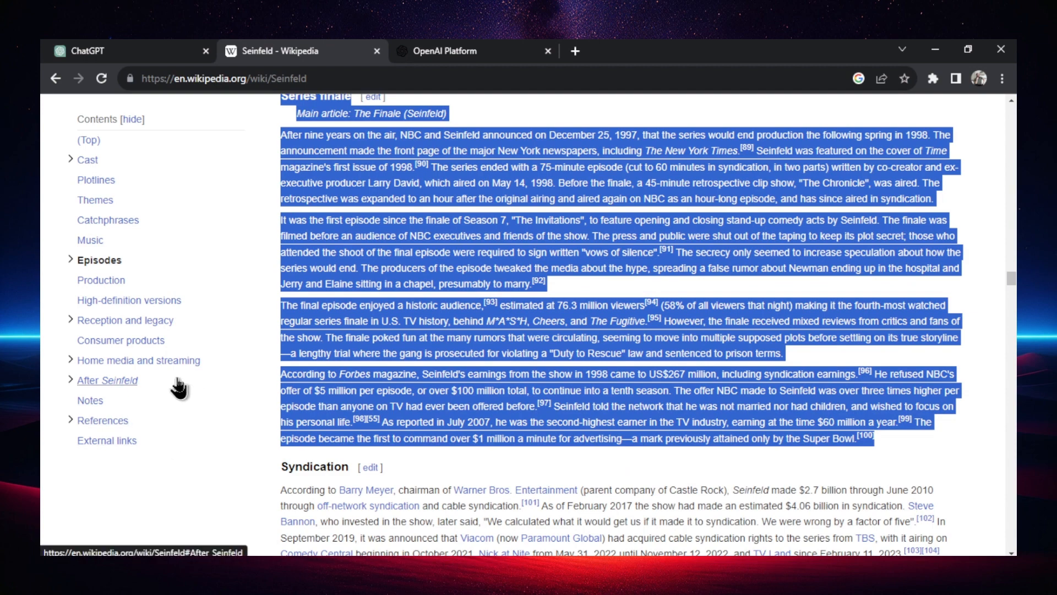
mouse_move(139, 359)
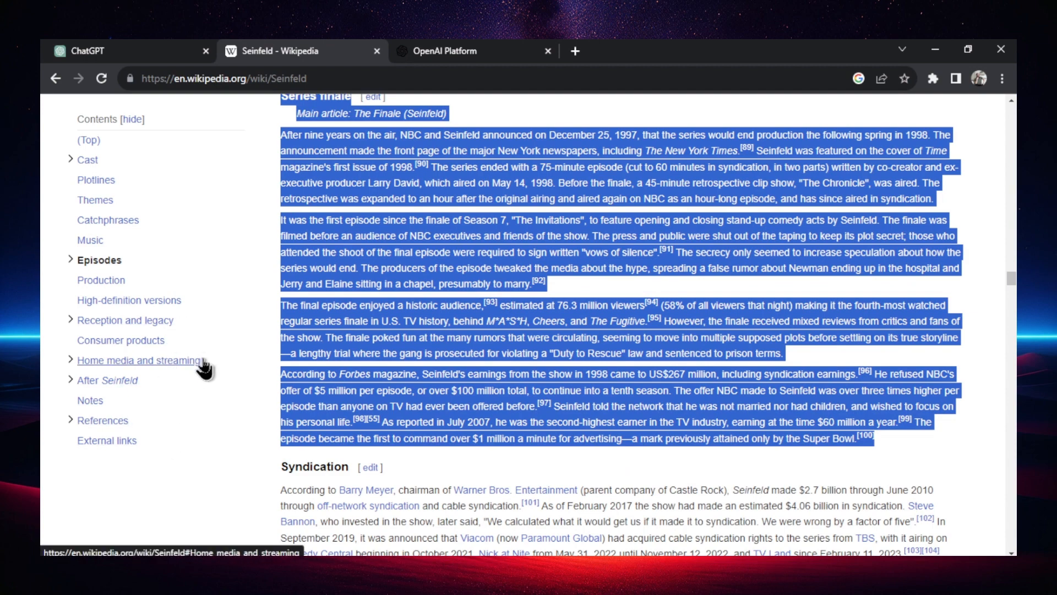
- Measure ChatGPT's Beethoven reply in the tokenizer at 818 tokens and 3,982 characters
click(446, 50)
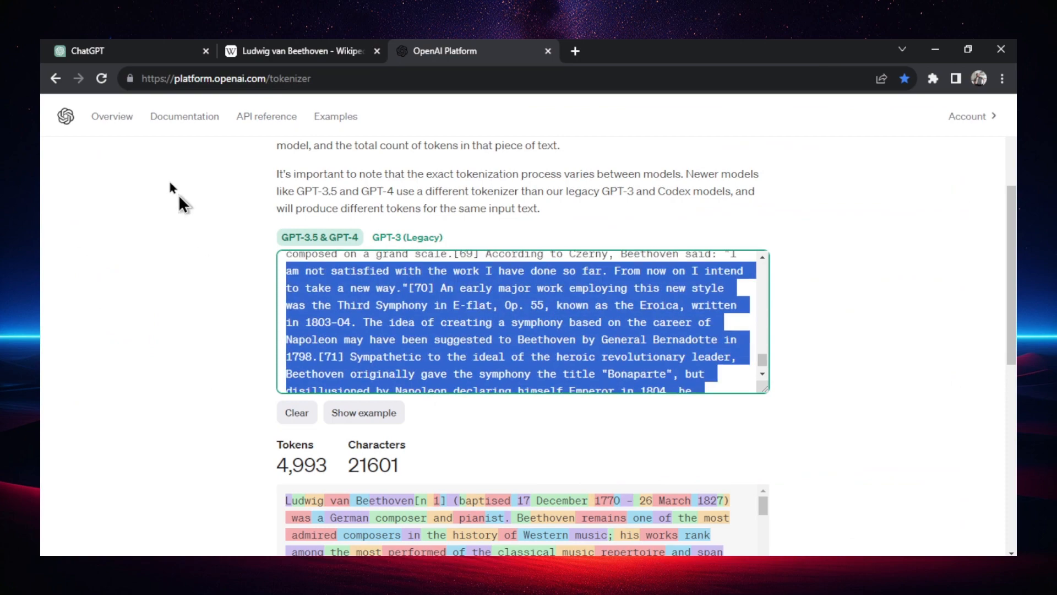
click(88, 51)
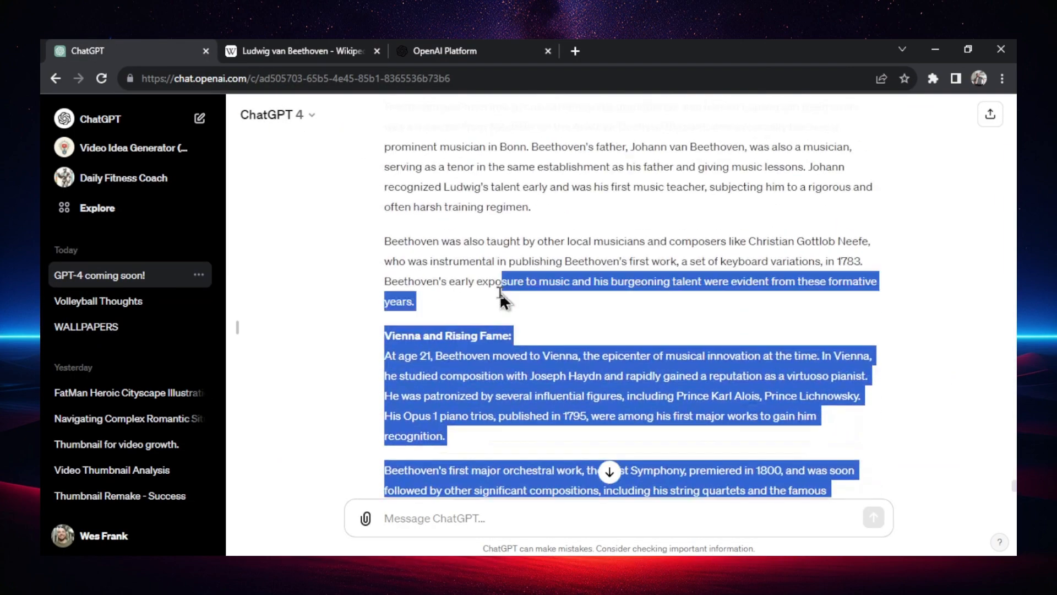
click(445, 51)
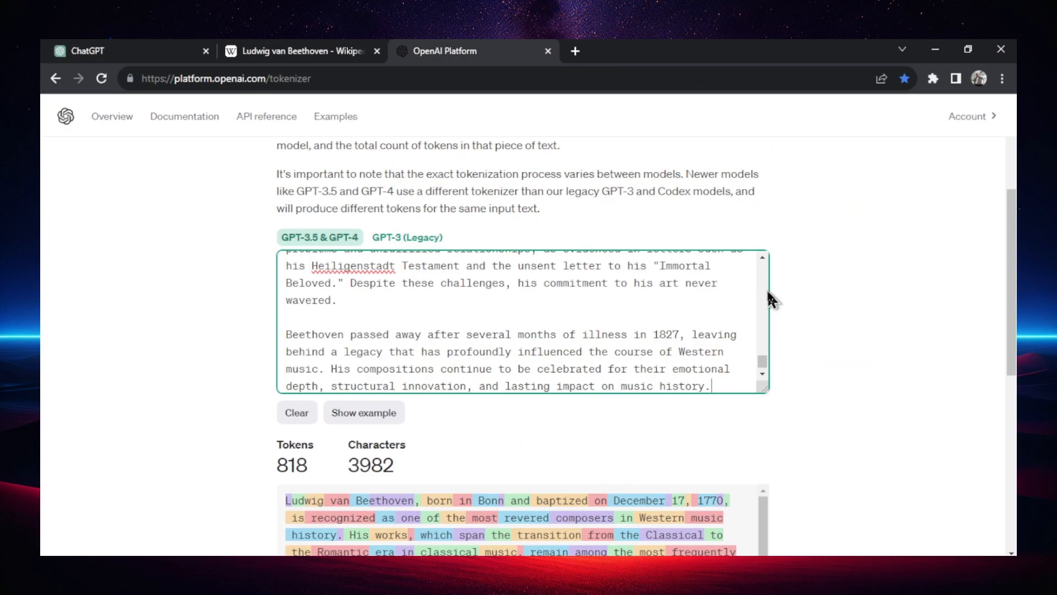
mouse_move(902, 286)
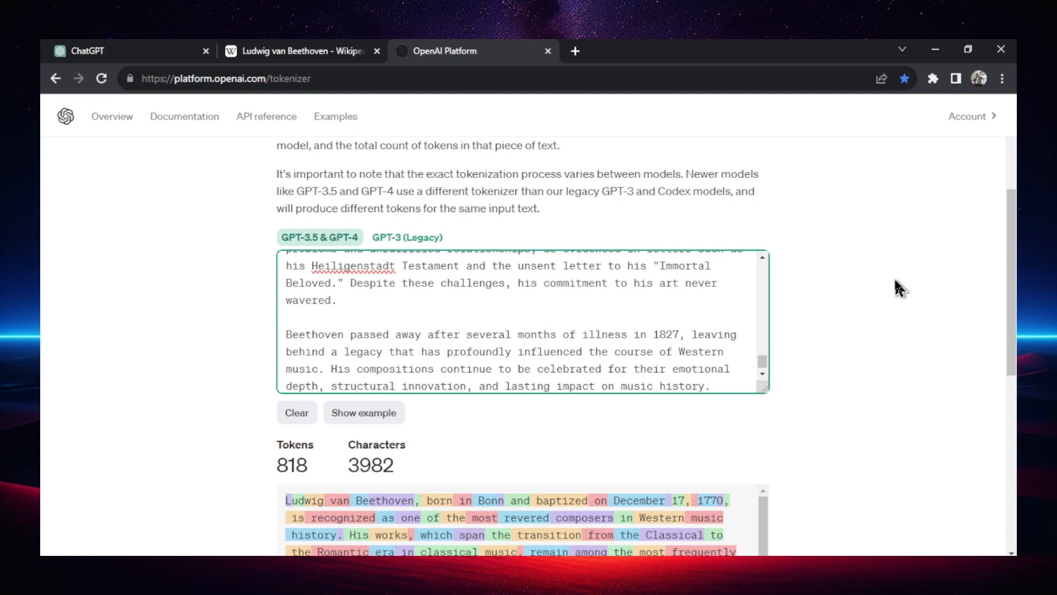
click(710, 385)
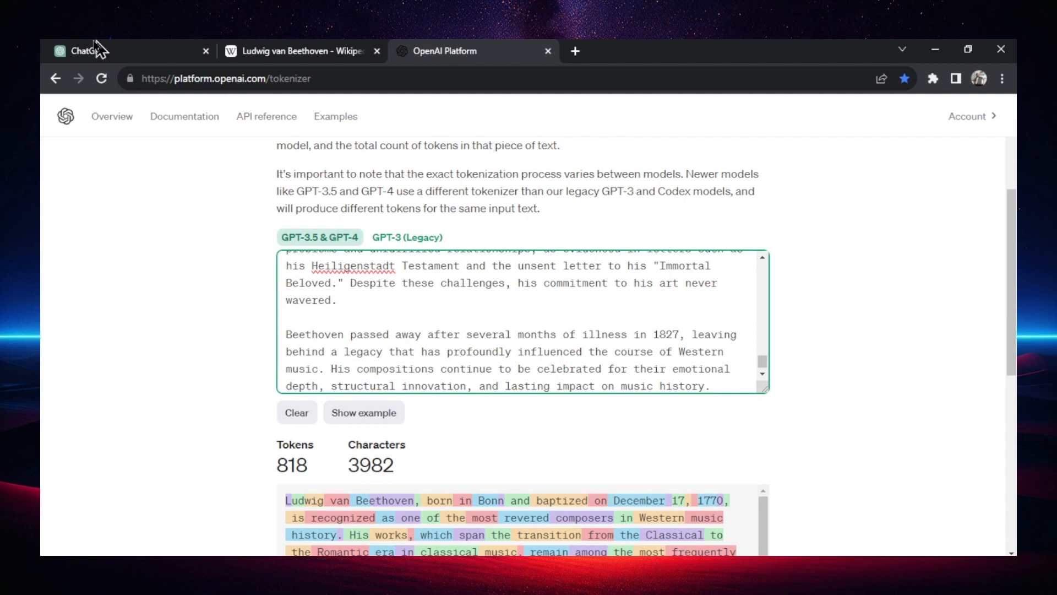
- Return to the ChatGPT conversation and start a new message
click(81, 50)
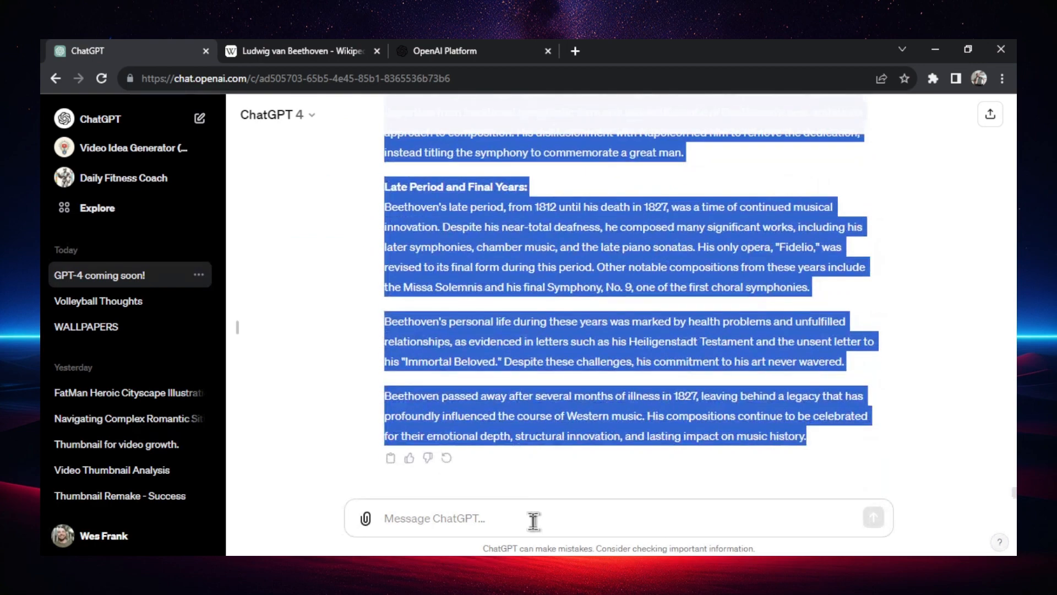
click(655, 413)
text(What topic did we talk about at the very beginning of this conversation?)
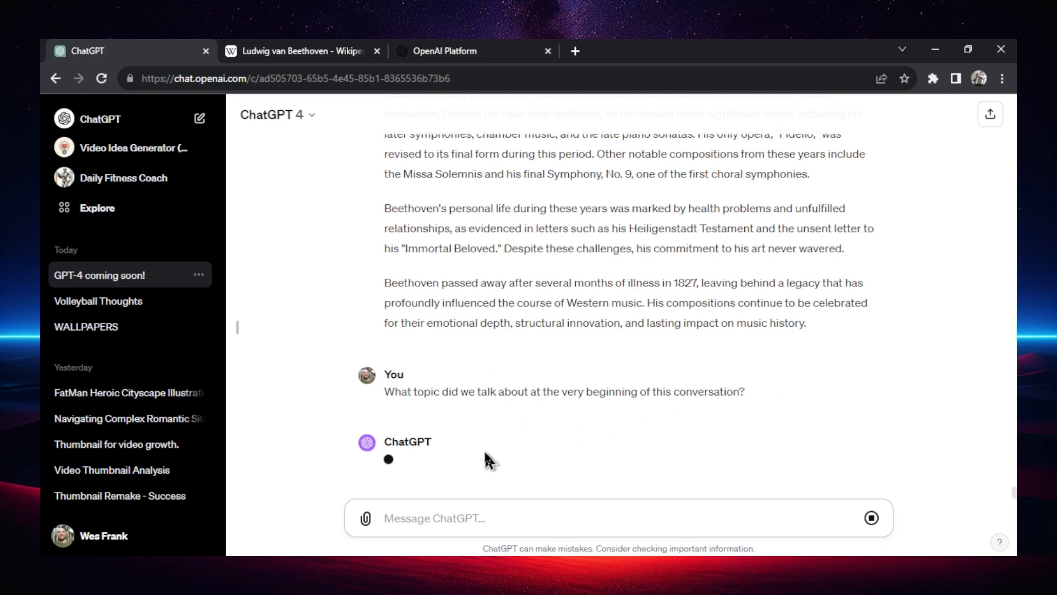
mouse_move(433, 468)
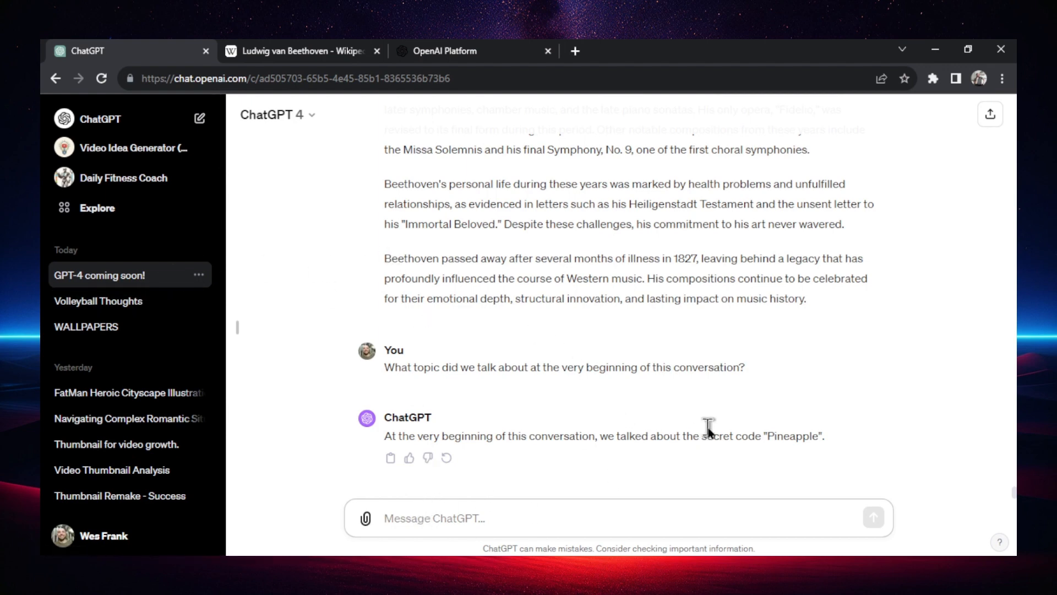
- Ask ChatGPT what topic the conversation began with, getting the secret code "Pineapple"
text(Wha)
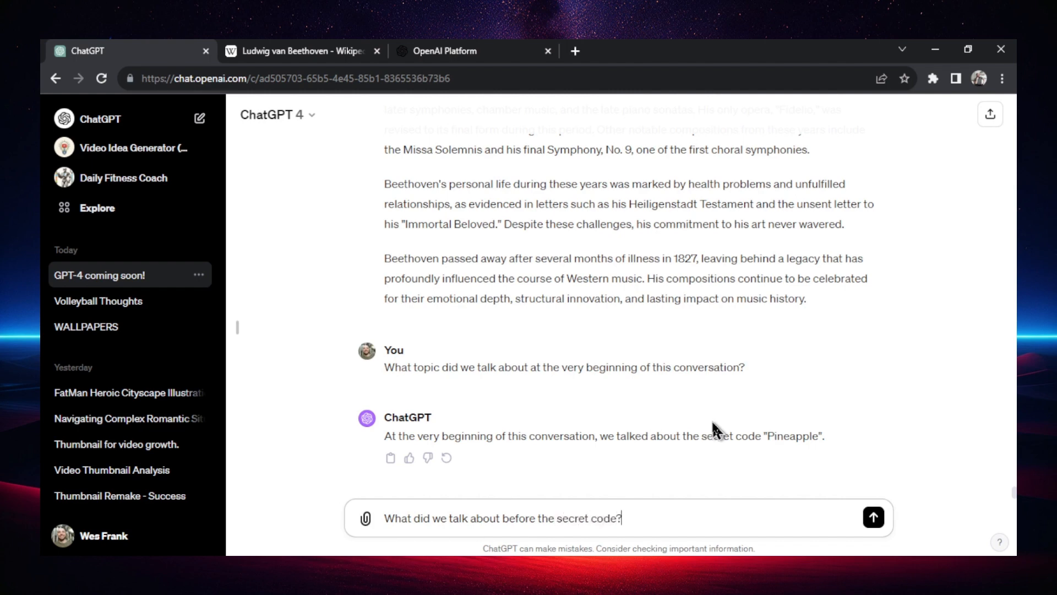
- Send the question about what preceded the secret code, getting Guatemala, and begin a follow-up
click(872, 517)
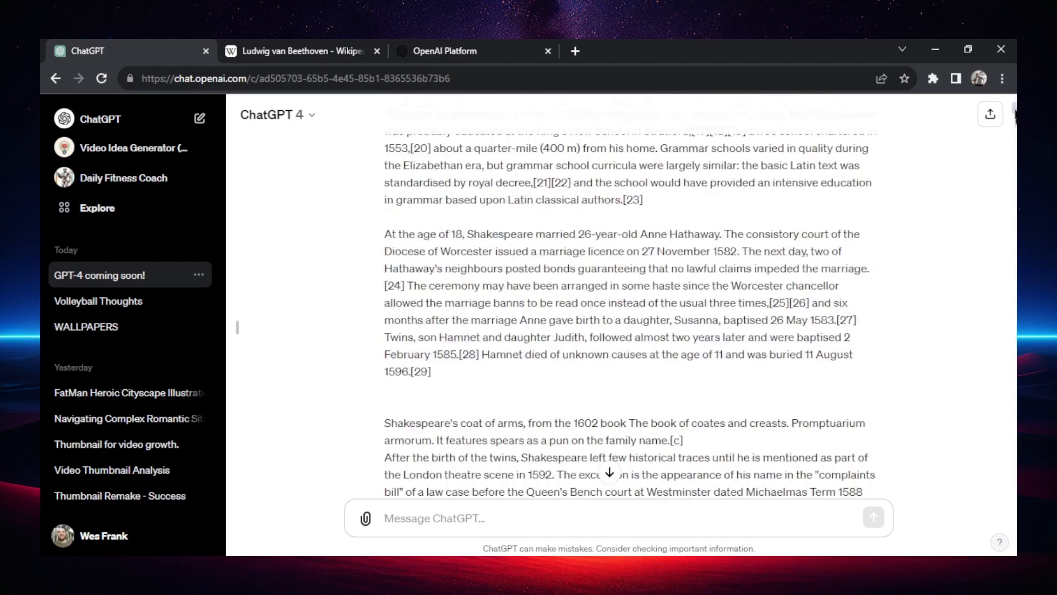
scroll(down, 3)
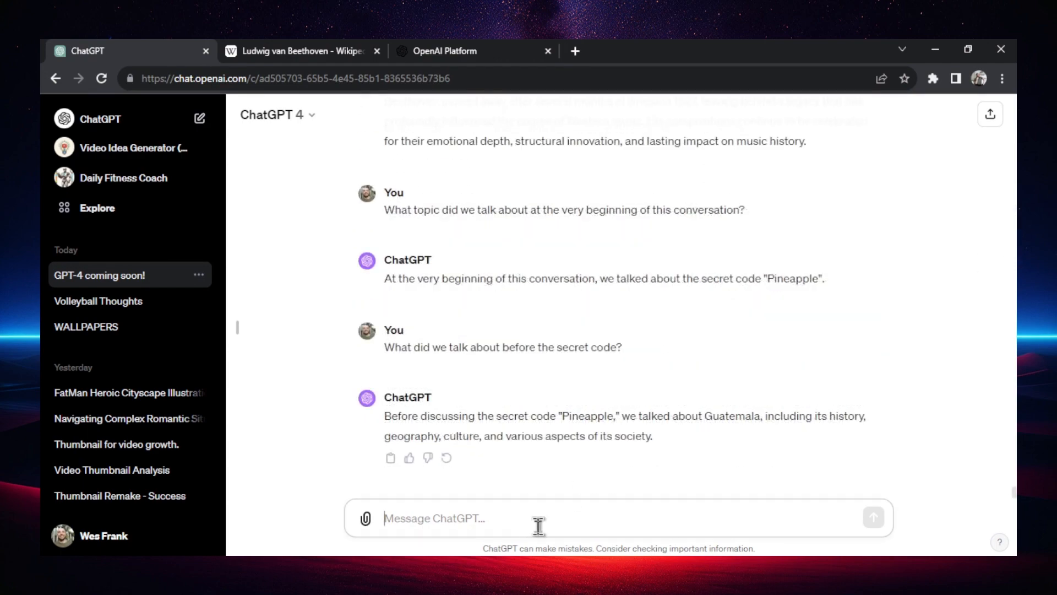
text(Did we talk a)
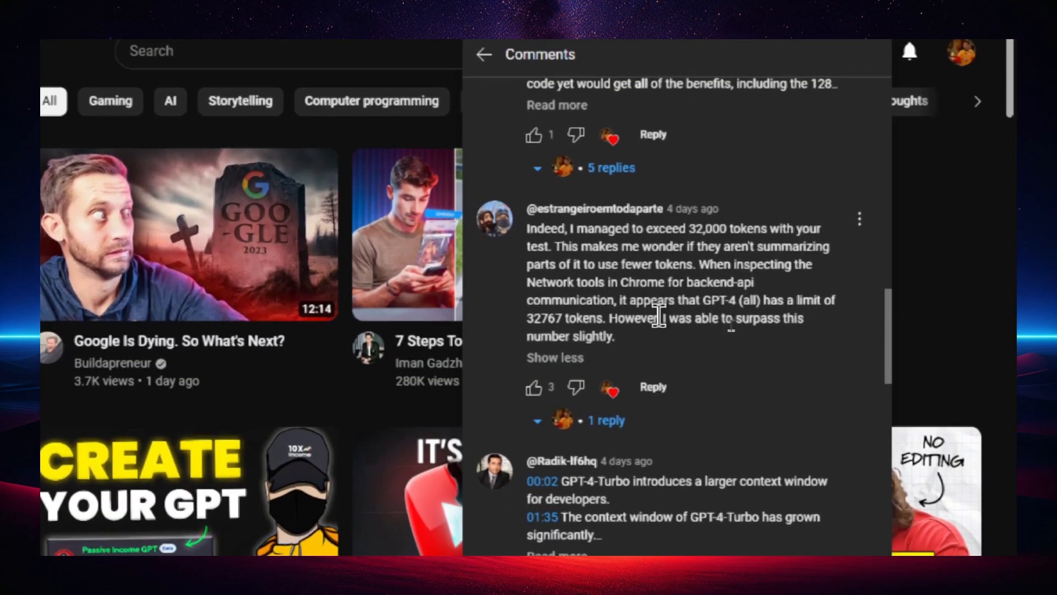
scroll(down, 3)
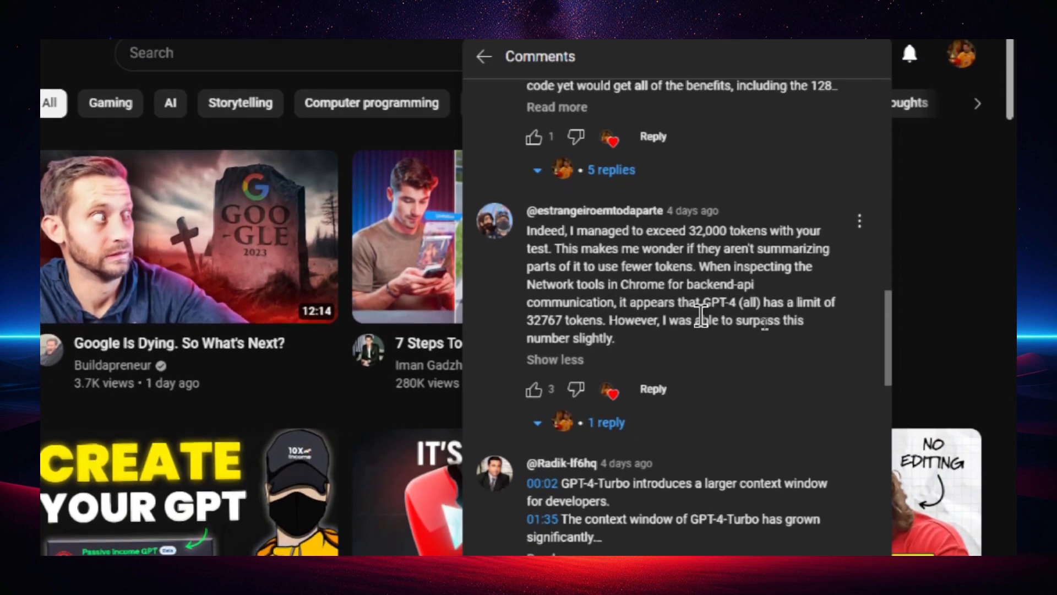
scroll(down, 3)
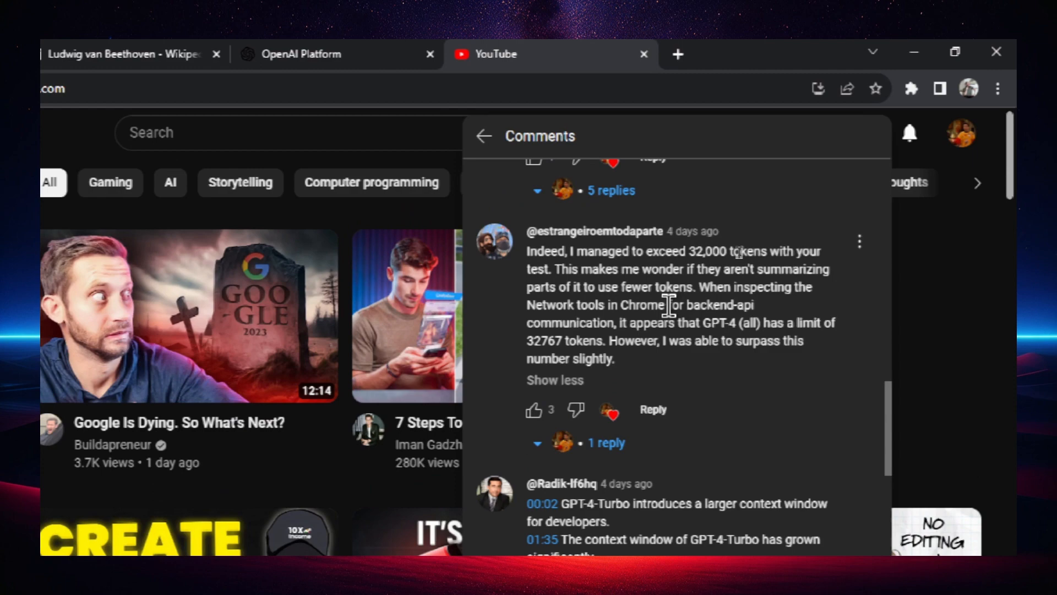
double_click(707, 251)
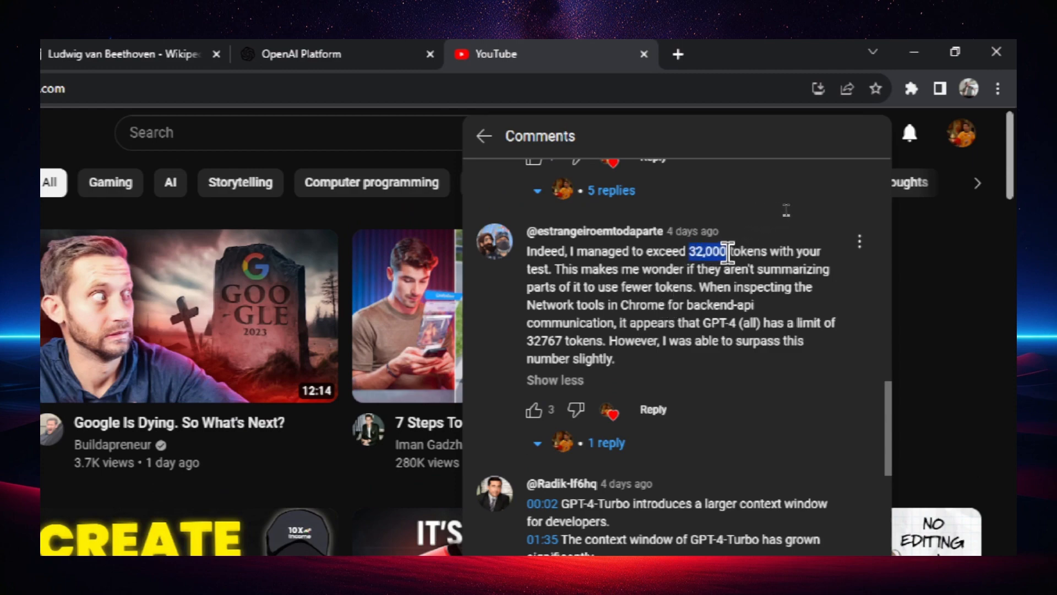
scroll(down, 3)
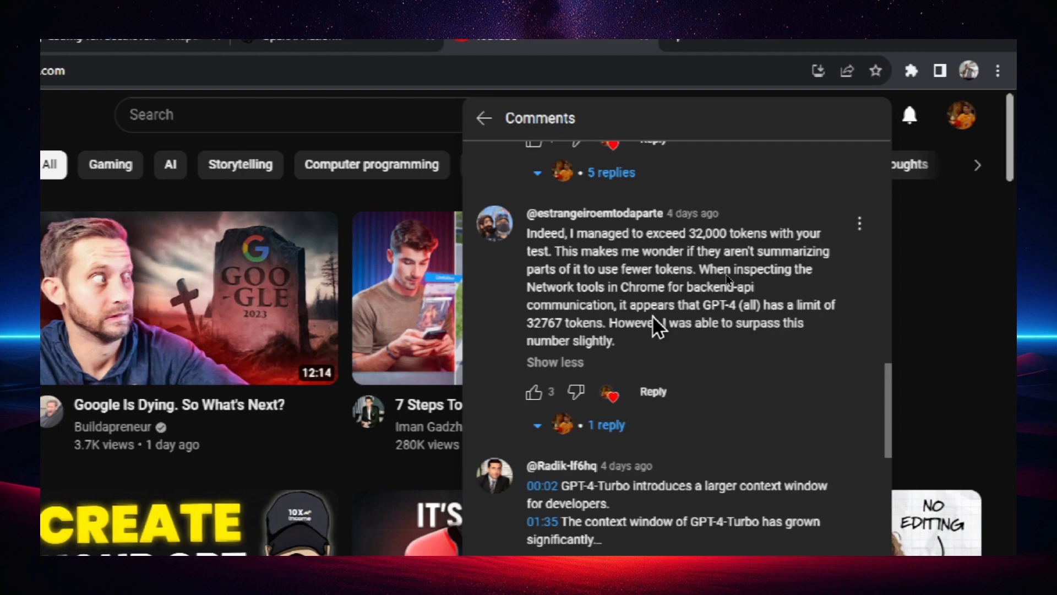
click(80, 50)
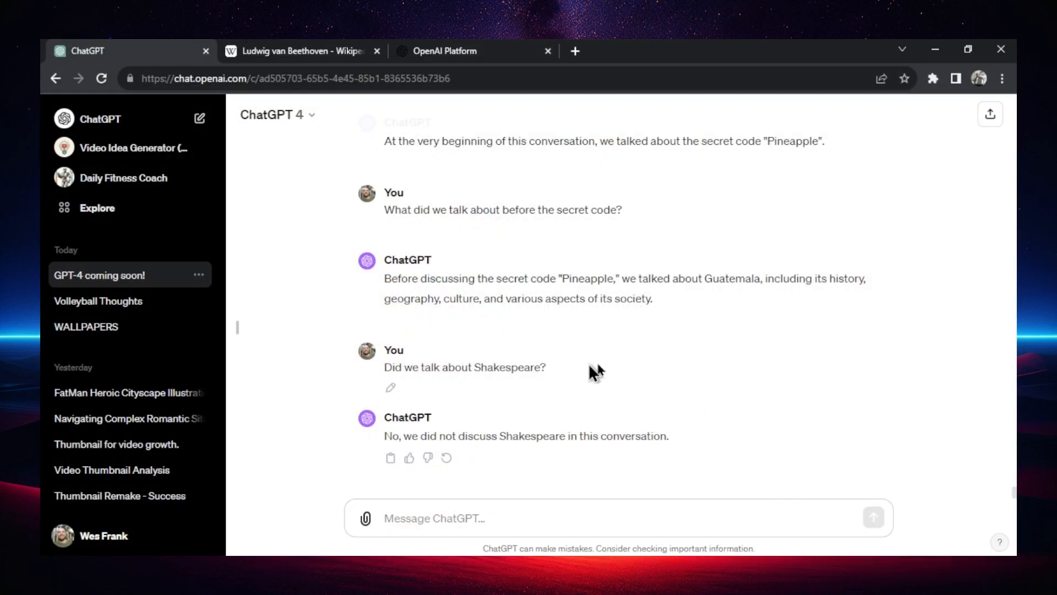
mouse_move(664, 378)
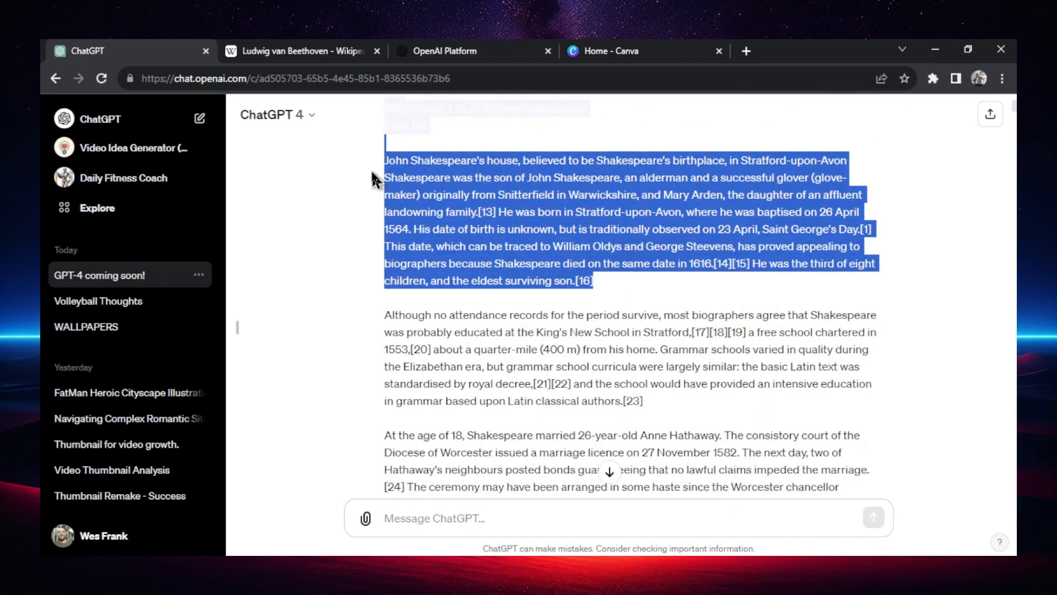
scroll(down, 3)
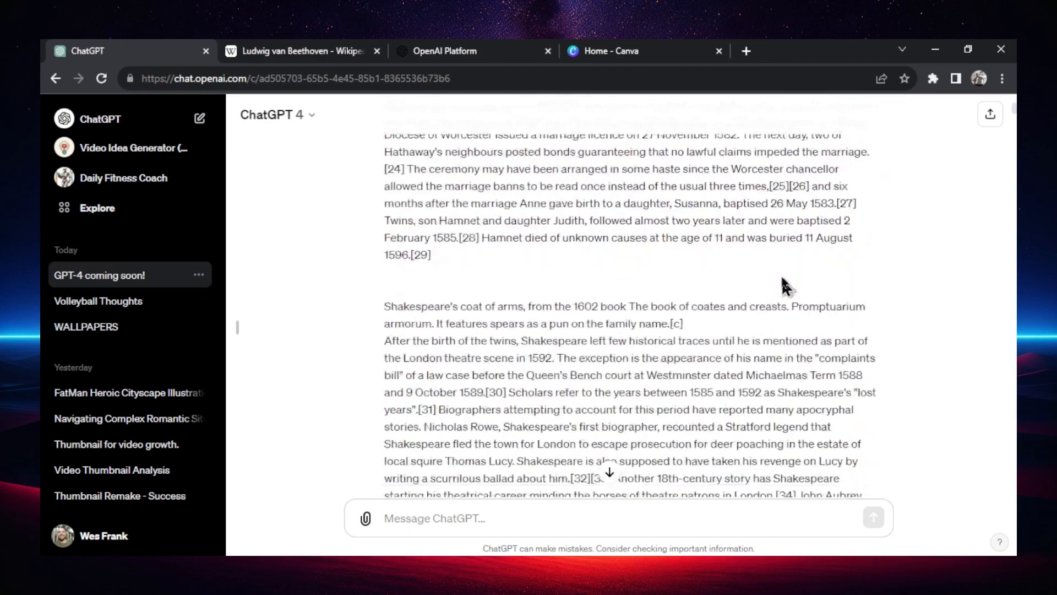
scroll(down, 3)
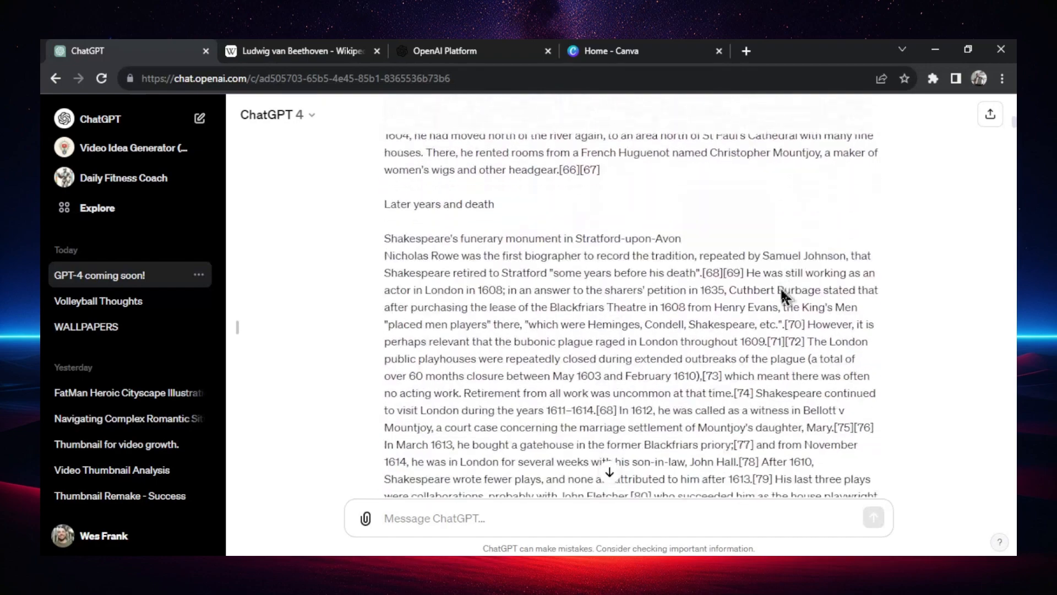
scroll(down, 3)
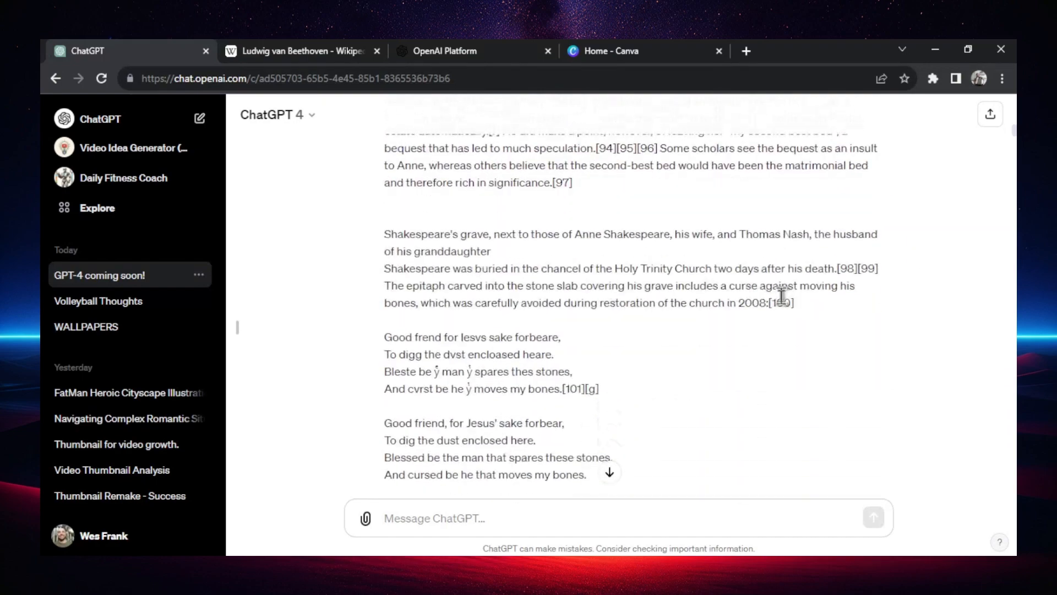
scroll(down, 3)
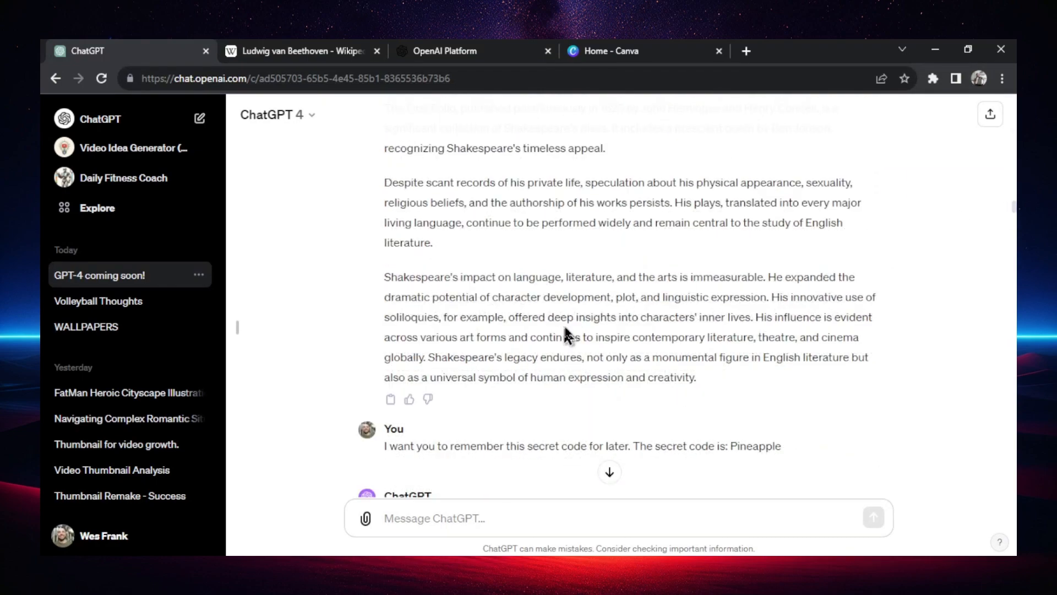
scroll(down, 3)
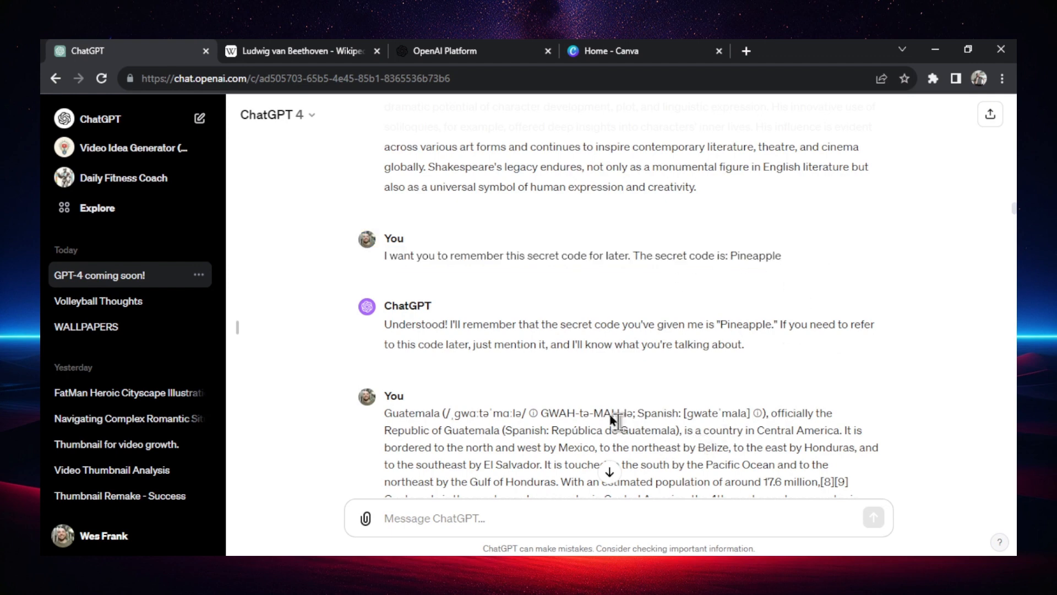
drag(681, 256, 782, 255)
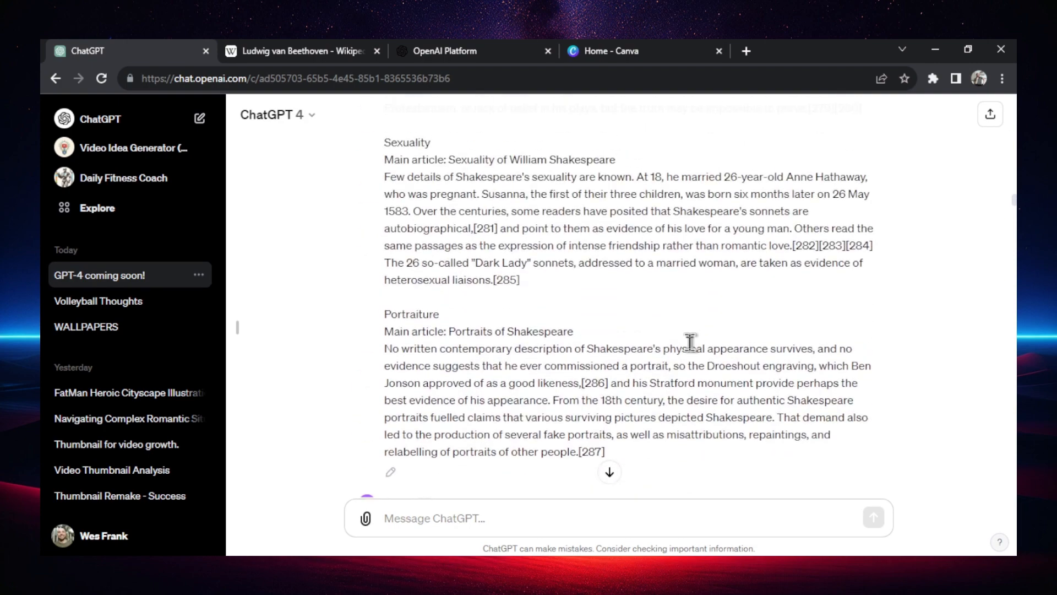
- Delete the 'GPT-4 coming soon!' conversation from the chat list
click(197, 275)
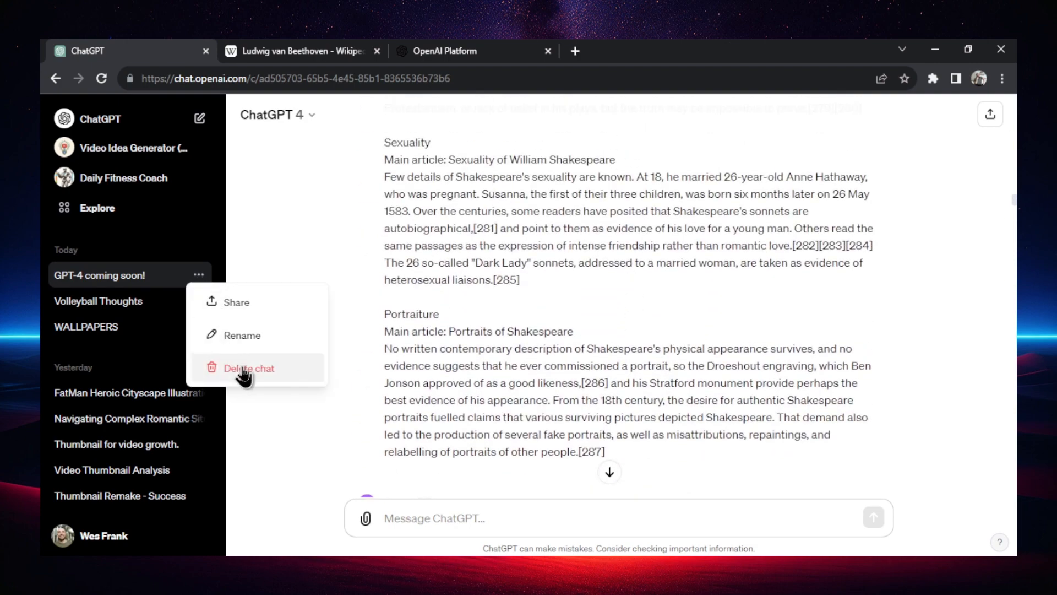
click(300, 51)
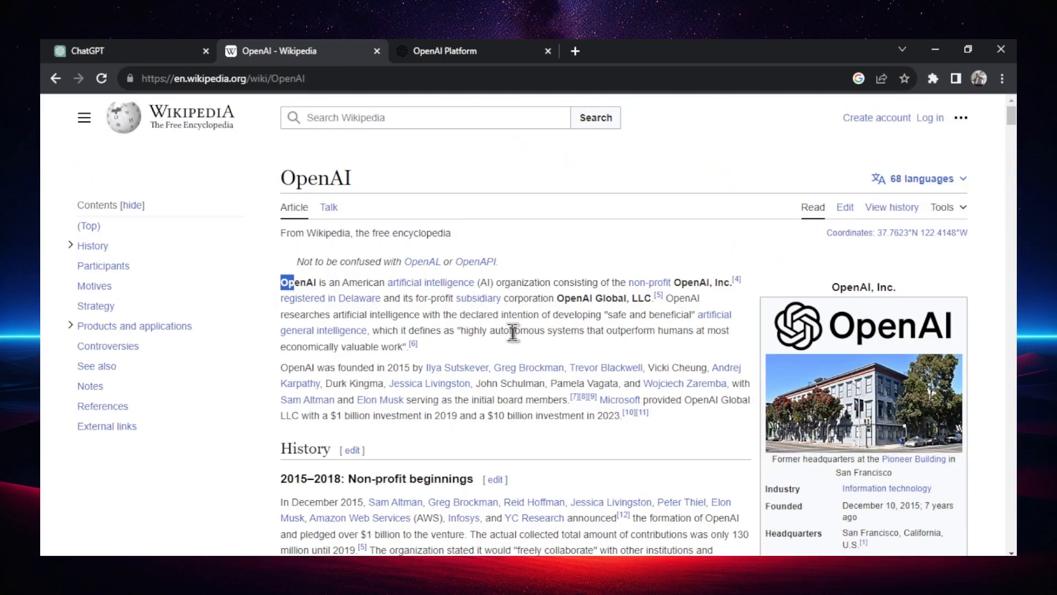
- Add the secret-code sentence 'The secret code is: Pineapple.' to the tokenizer text, totalling 10,019 tokens
click(472, 50)
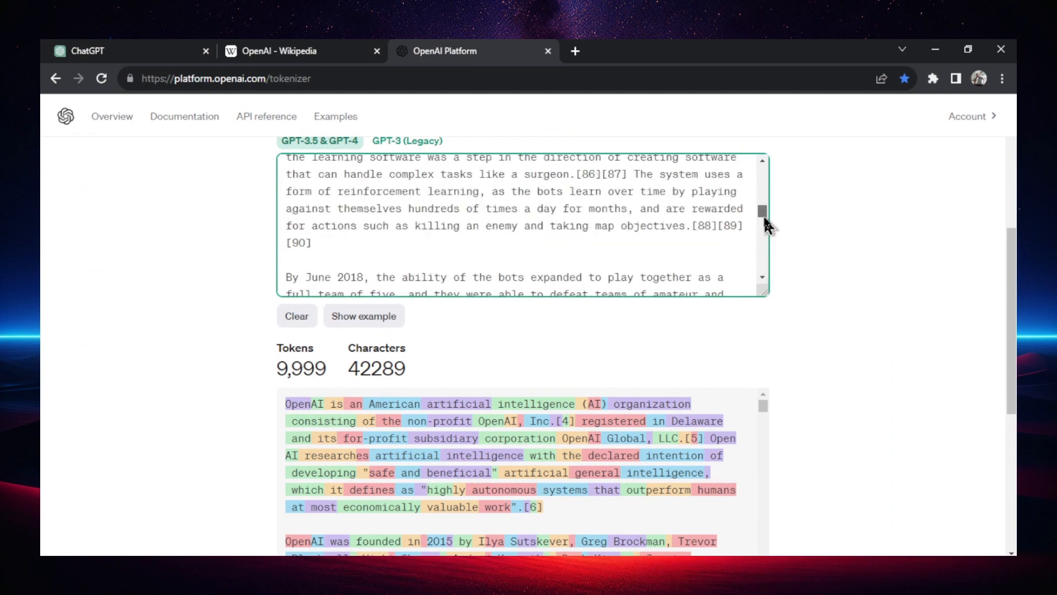
scroll(down, 3)
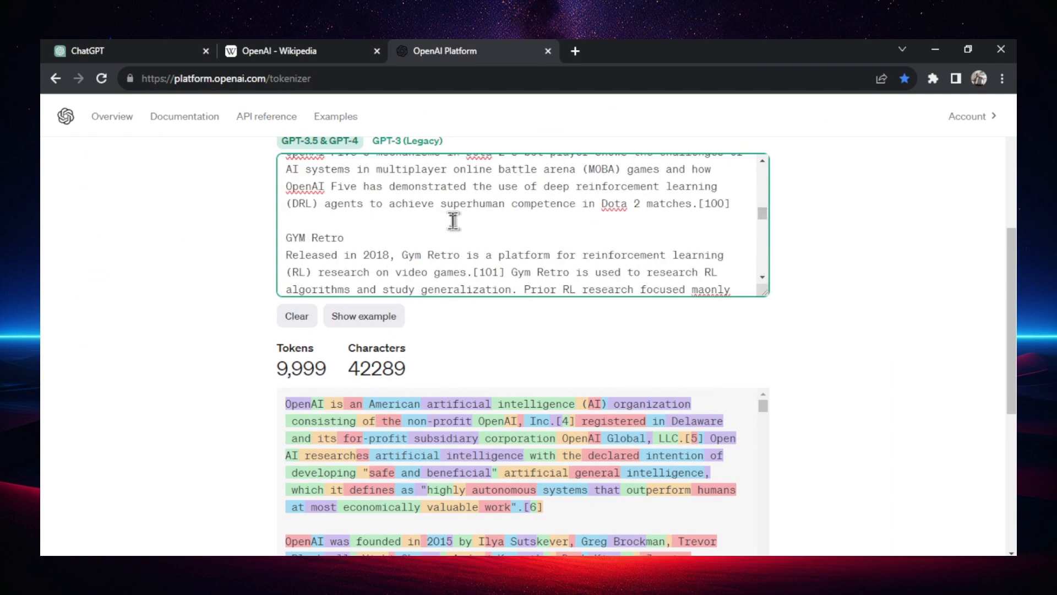
text(I want you to remember this secret code for later. The secret code is: Pineapple.)
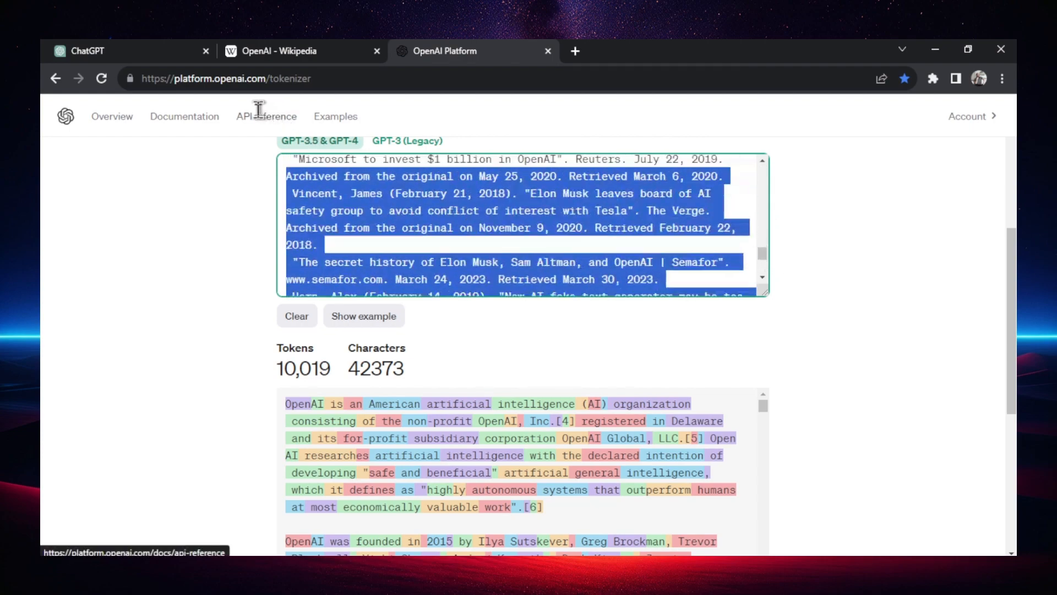
- Paste the Amazon Wikipedia article into the ChatGPT conversation and send it
click(81, 51)
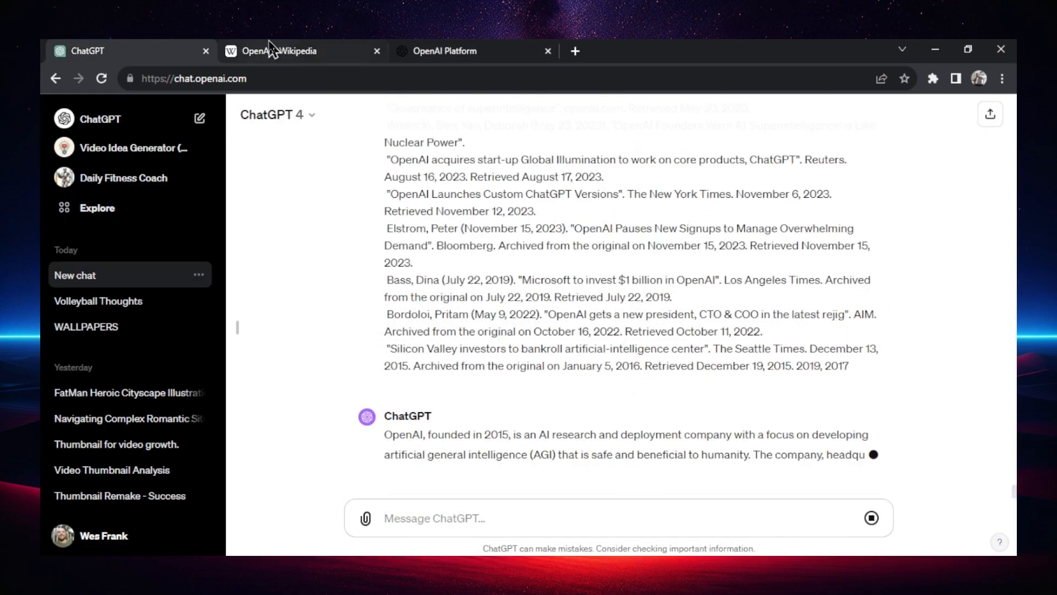
click(283, 51)
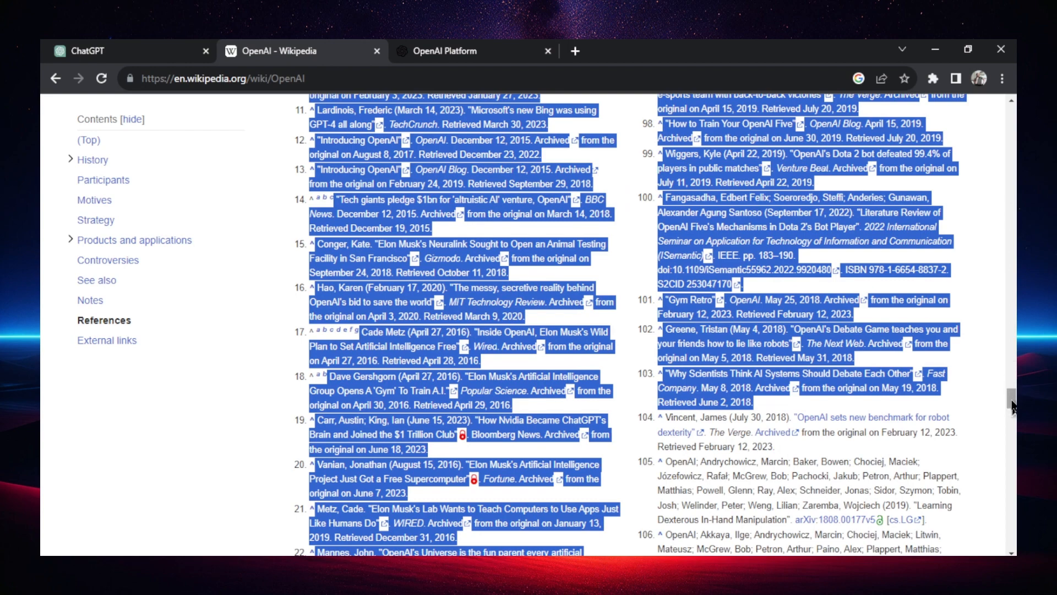
click(450, 50)
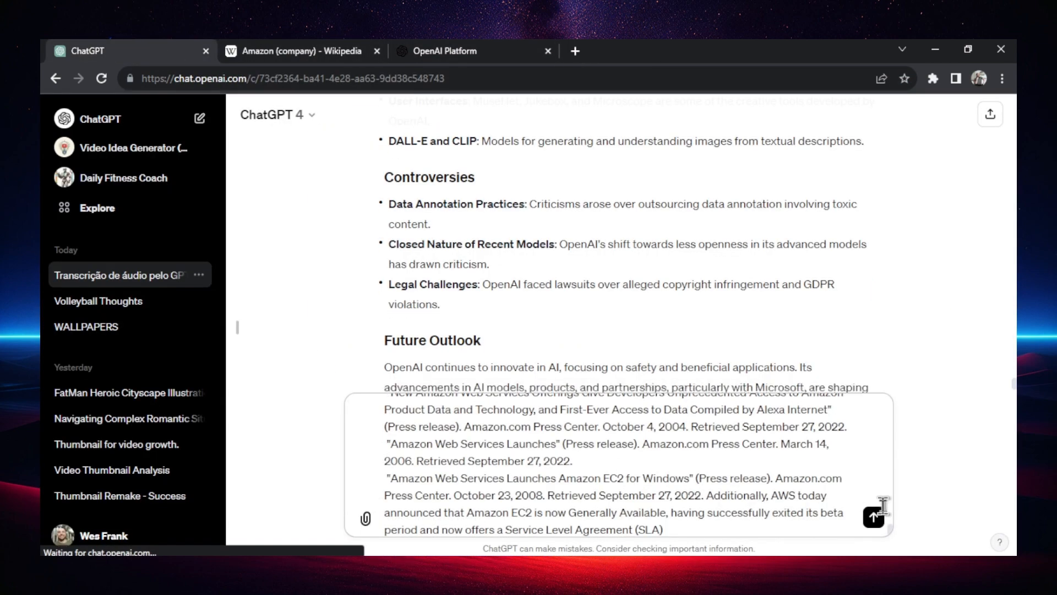
scroll(down, 3)
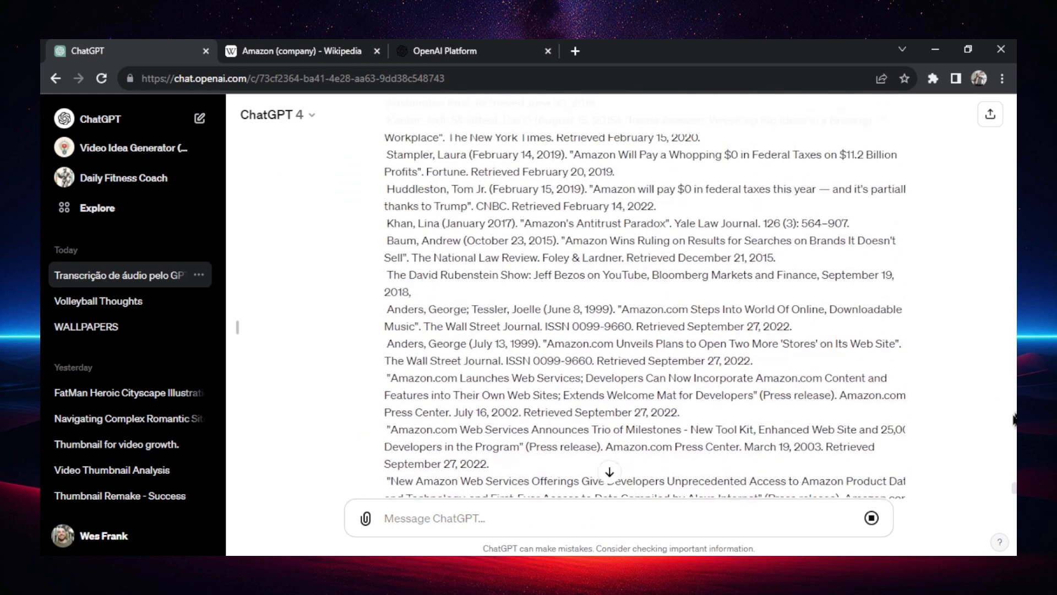
scroll(down, 3)
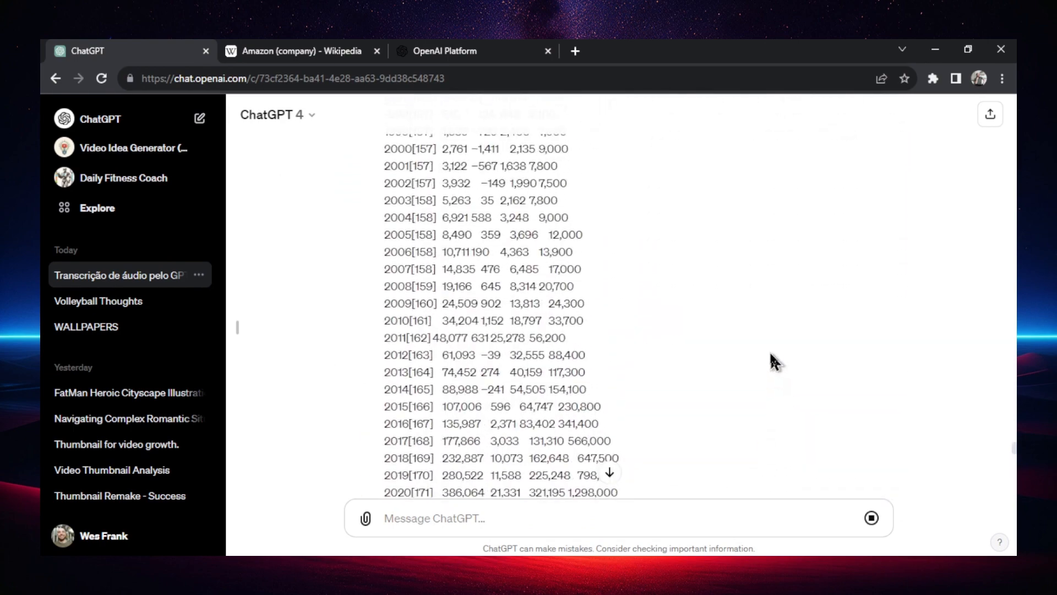
scroll(down, 3)
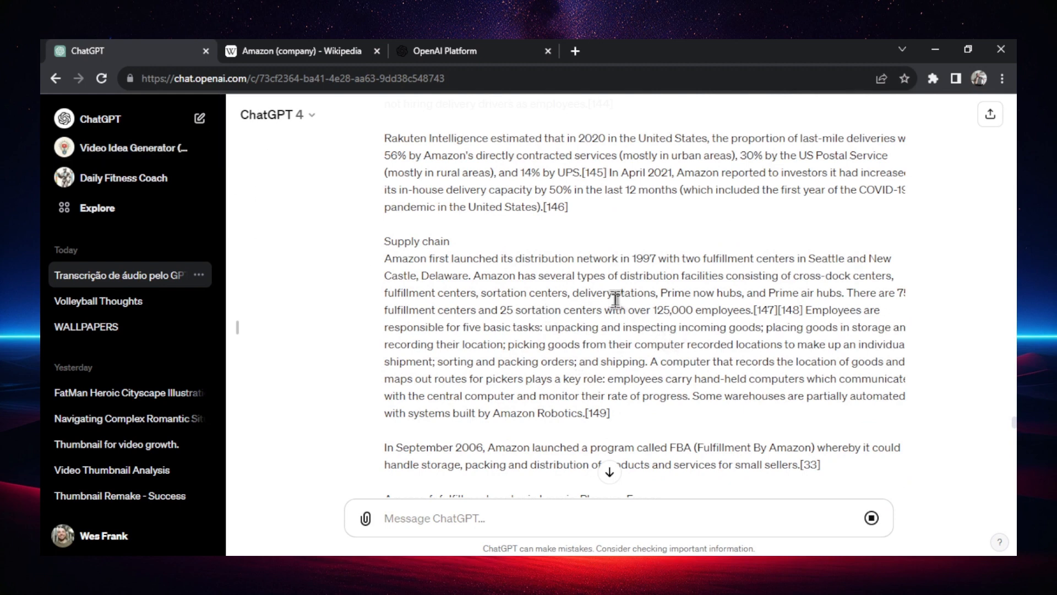
mouse_move(444, 236)
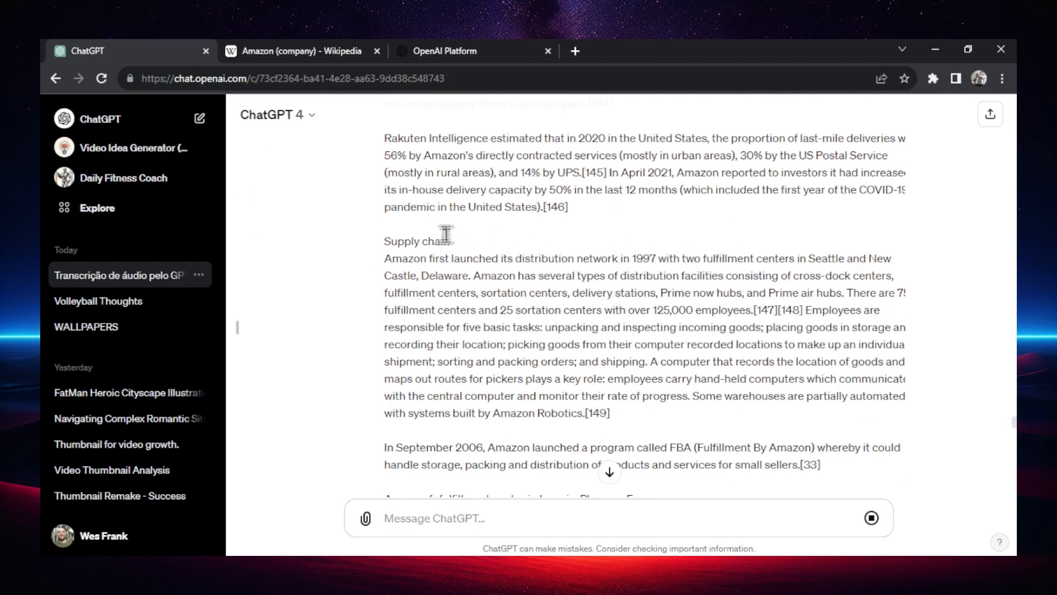
mouse_move(491, 187)
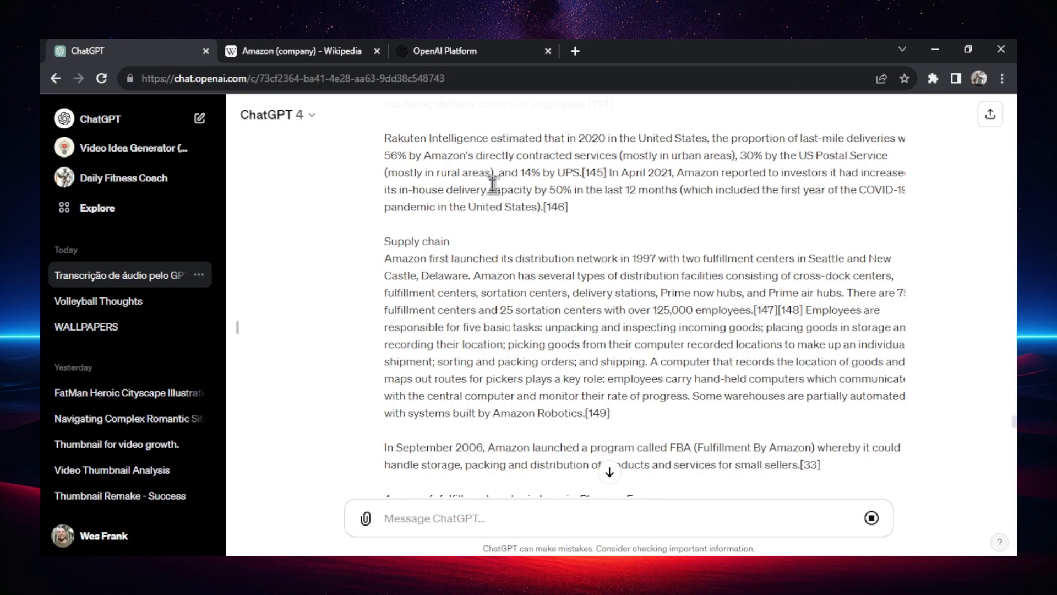
- Bring the next article to the tokenizer, where the NBA text counts 7,993 tokens
click(296, 51)
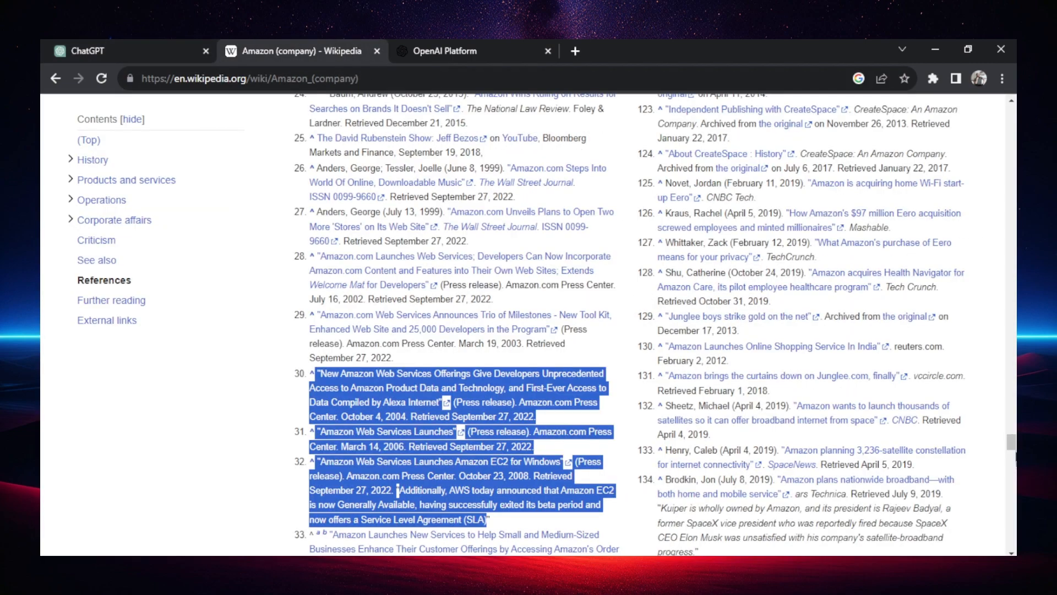
click(445, 51)
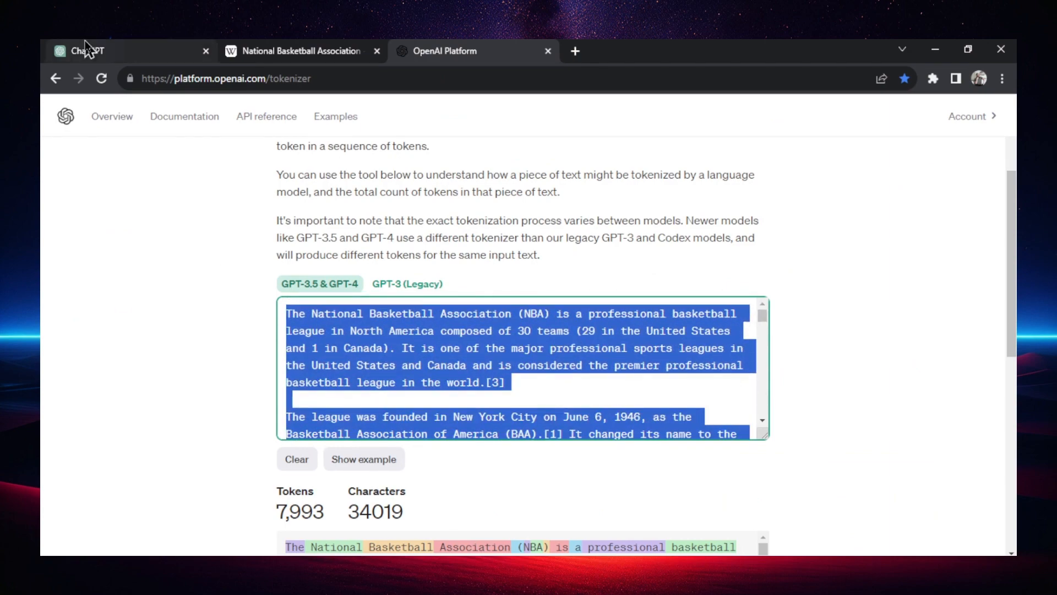
- Send the pasted NBA article to ChatGPT after the Amazon summary
click(80, 51)
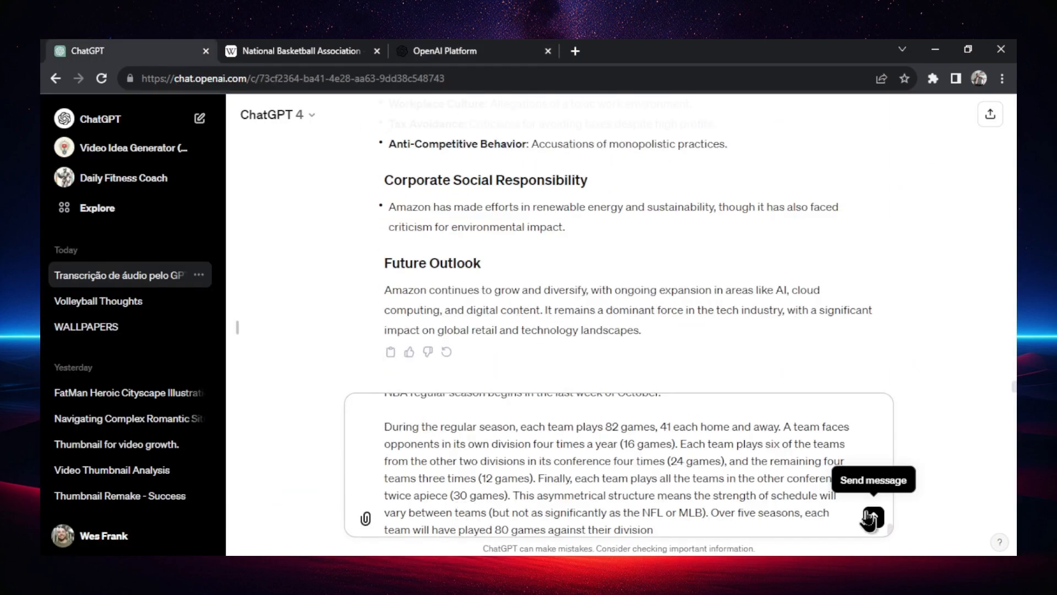
click(870, 518)
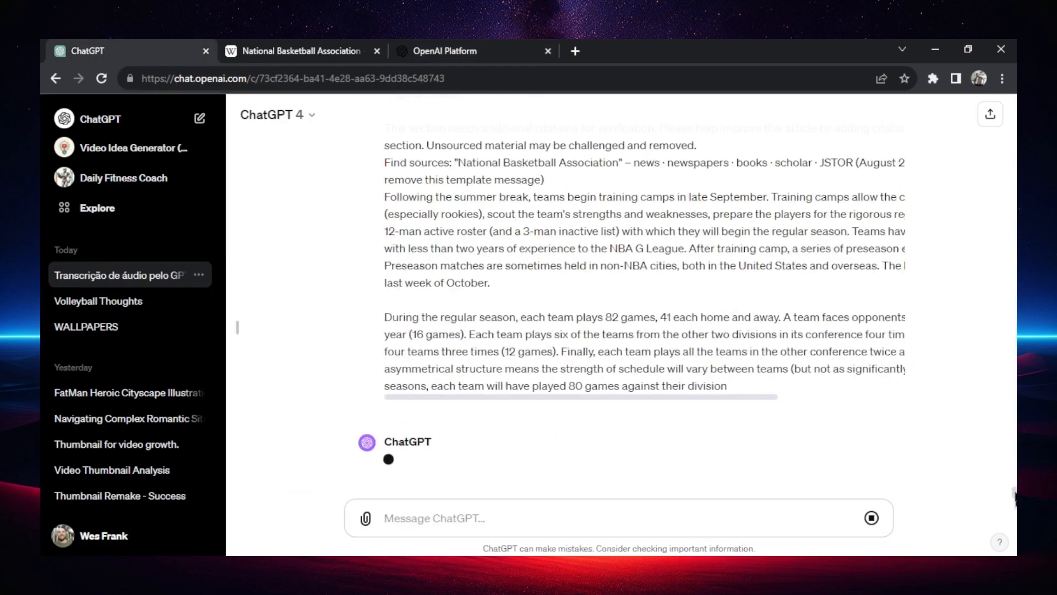
scroll(down, 3)
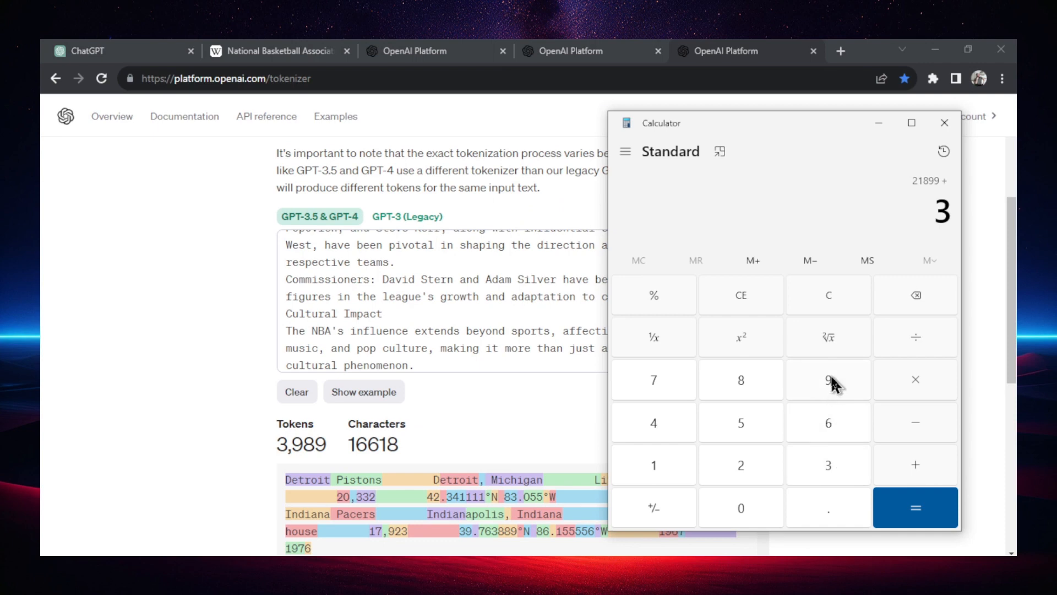
- Total 21,899 + 3,989 = 25,888 tokens in Calculator and return to ChatGPT's NBA overview
click(914, 506)
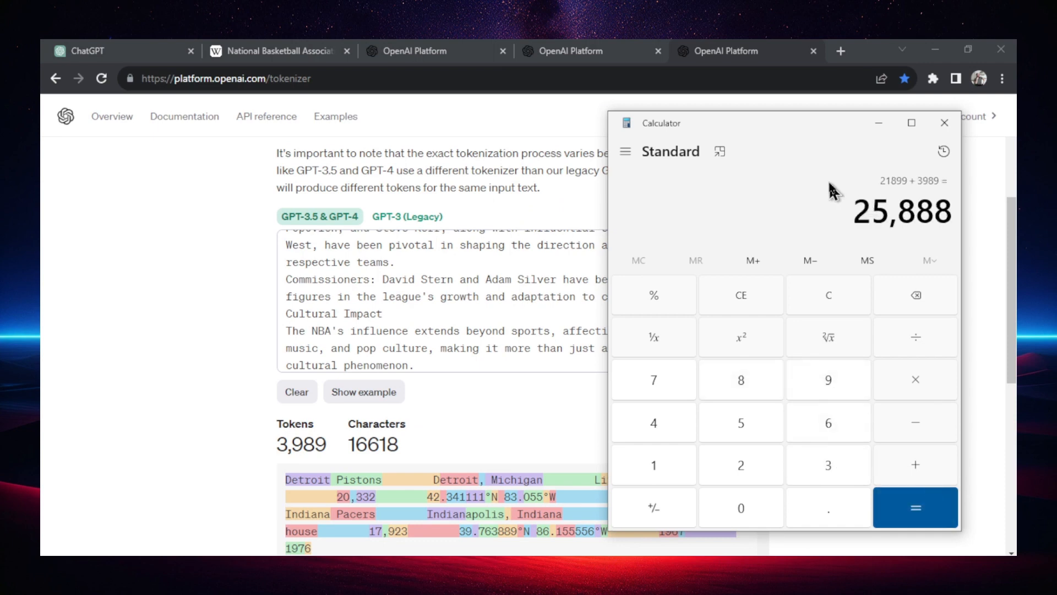
mouse_move(761, 304)
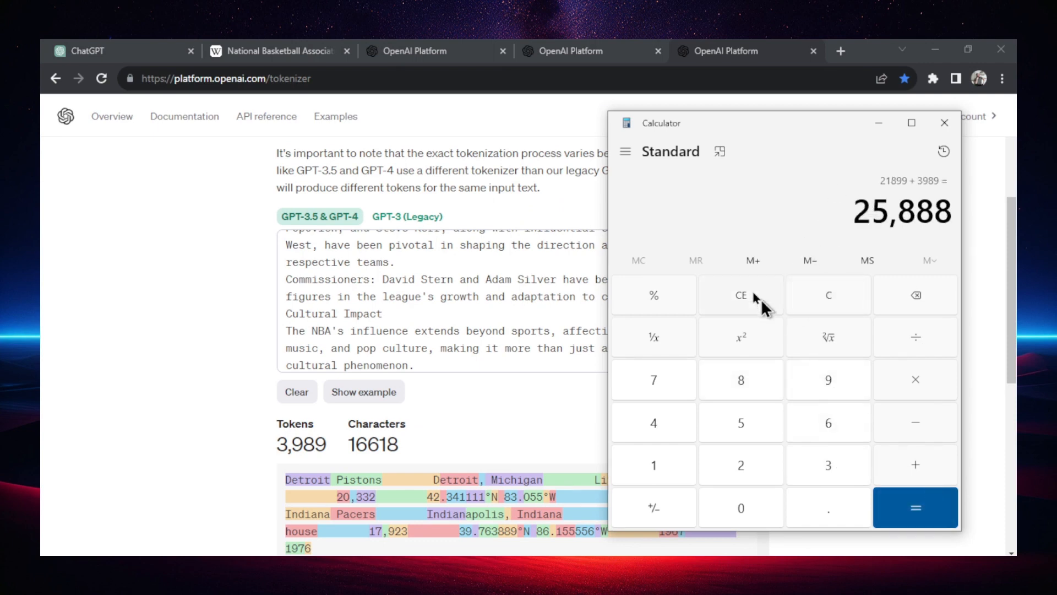
mouse_move(639, 273)
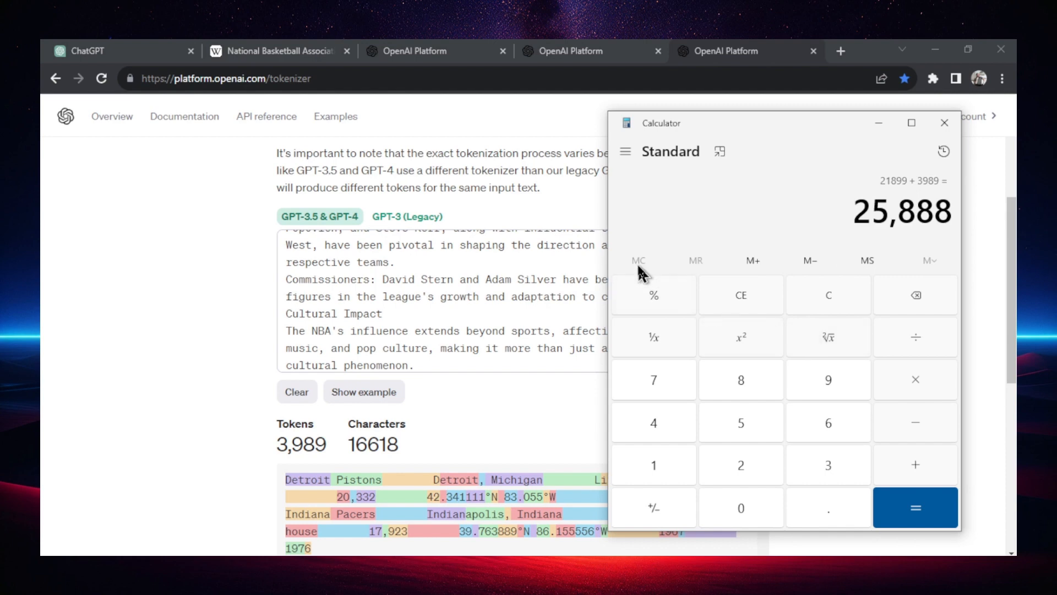
click(85, 51)
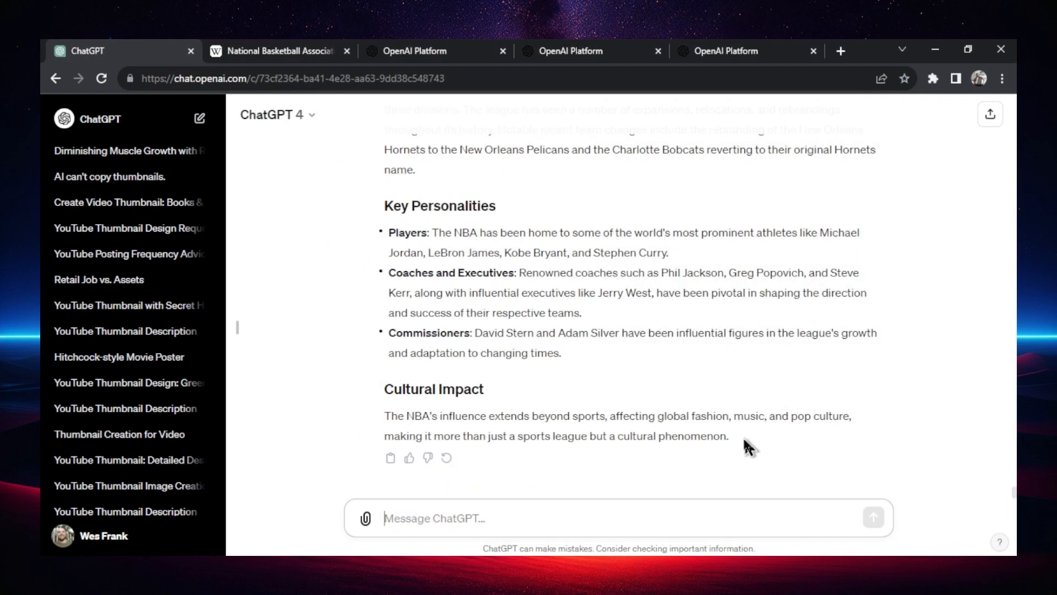